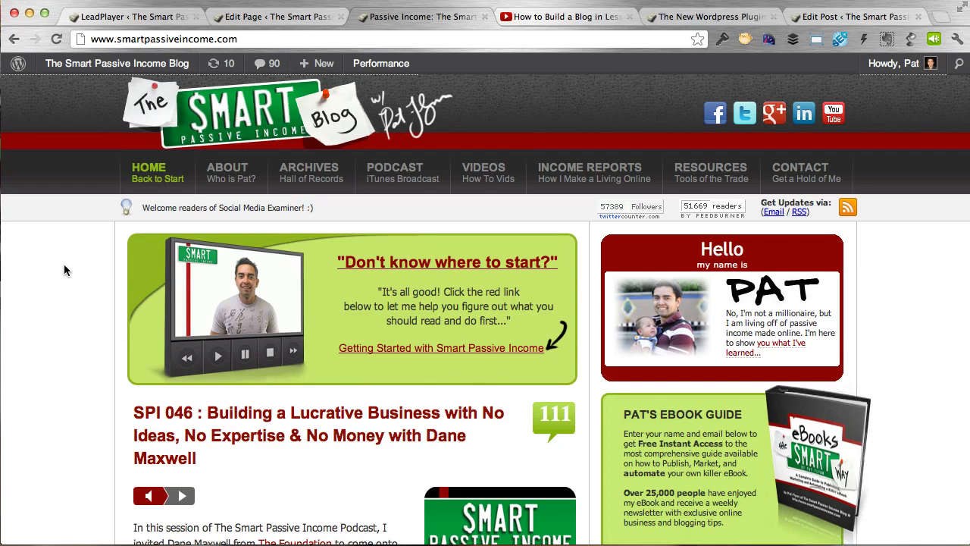
{"action": "mouse_move", "coordinate": [379, 288]}
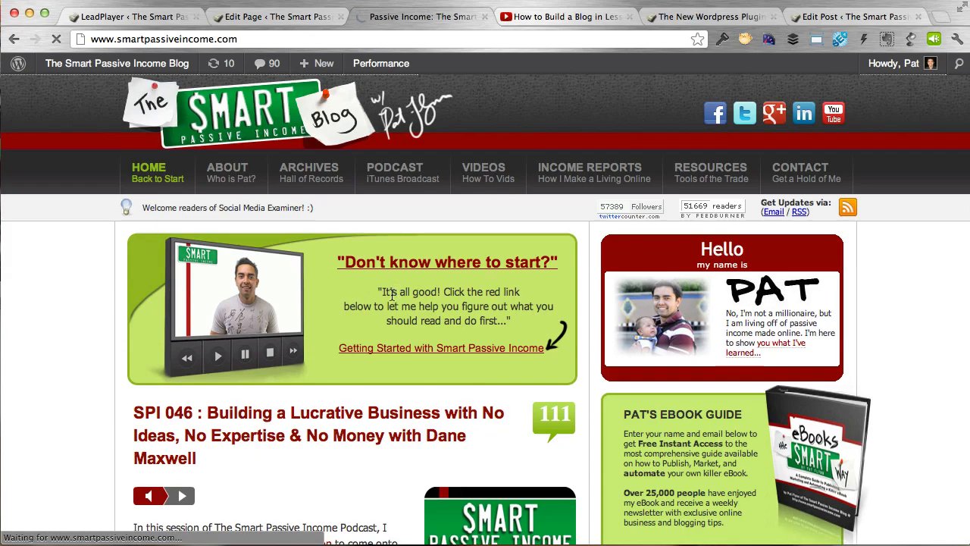
Open the Getting Started with Smart Passive Income page and scroll to the How to Build a Blog video.
{"action": "left_click", "coordinate": [440, 347]}
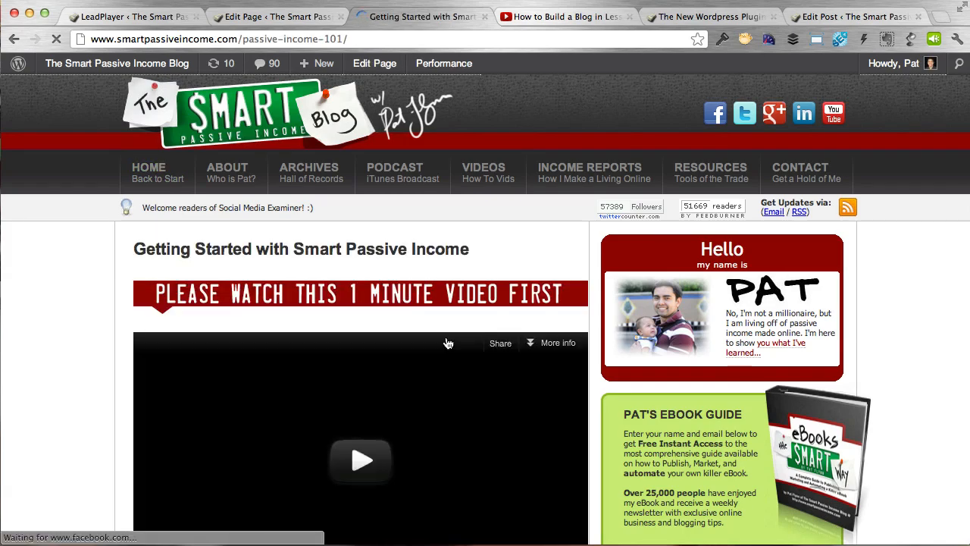
{"action": "scroll", "scroll_direction": "down", "scroll_amount": 3}
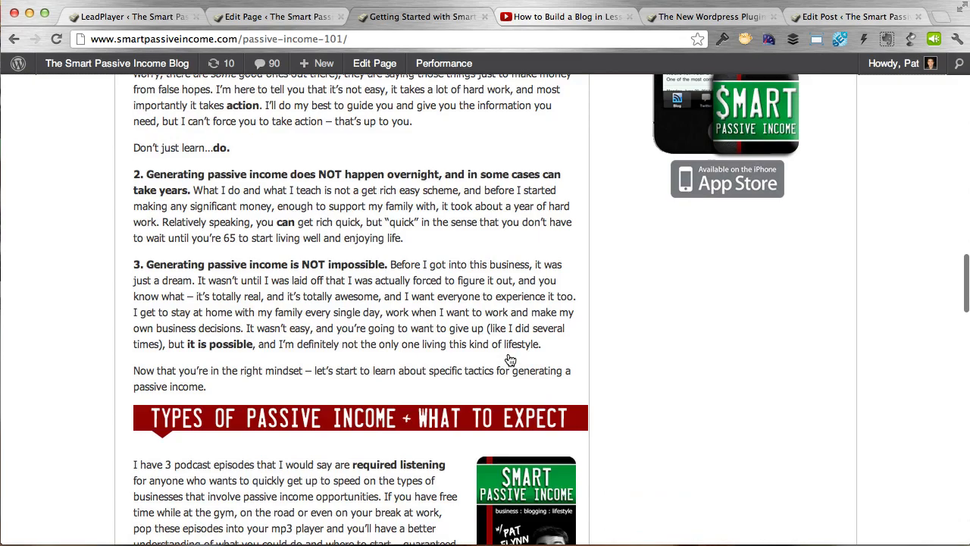
{"action": "scroll", "scroll_direction": "down", "scroll_amount": 3}
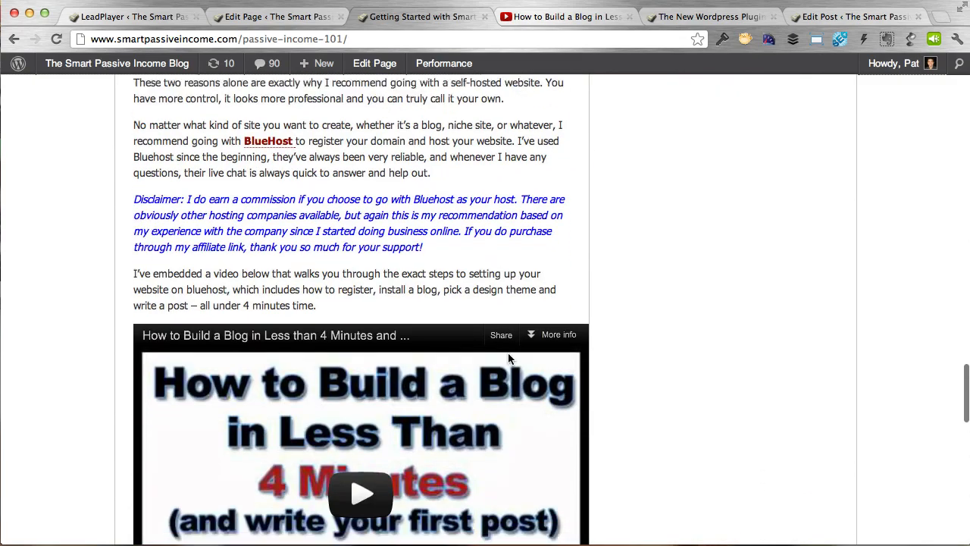
{"action": "scroll", "scroll_direction": "down", "scroll_amount": 3}
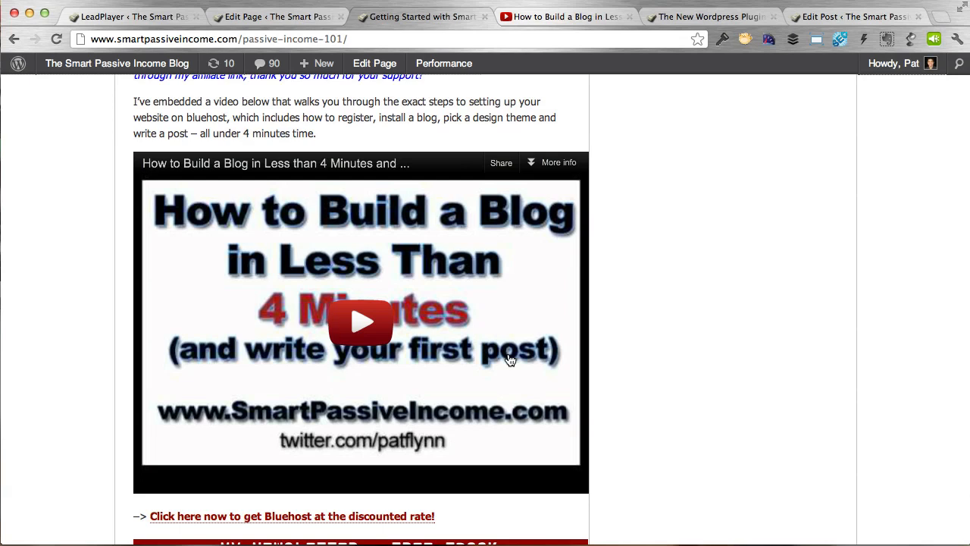
{"action": "mouse_move", "coordinate": [524, 330]}
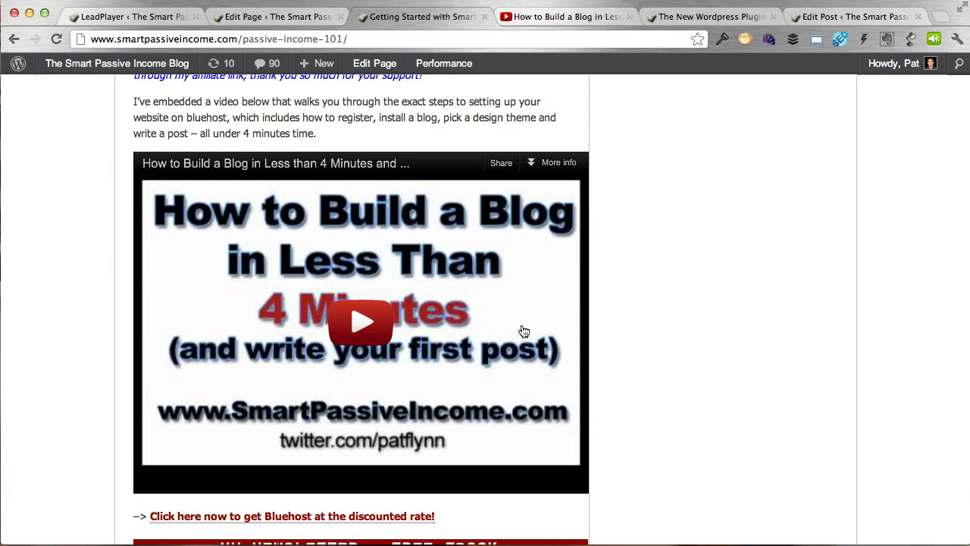
{"action": "mouse_move", "coordinate": [473, 213]}
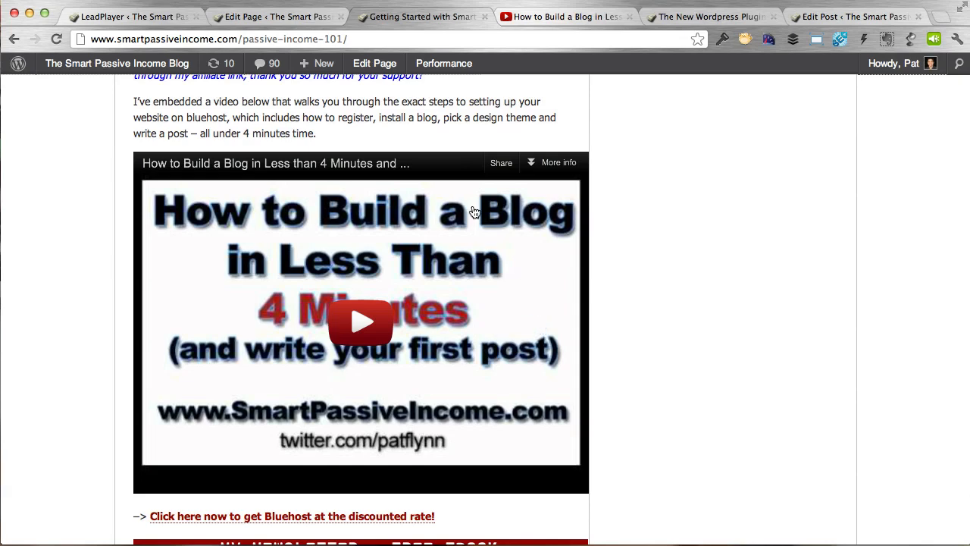
Add a new LeadPlayer video with the YouTube URL, title 'How to Build a Blog in Less than 4 Minutes' and height 451.
{"action": "left_click", "coordinate": [360, 321]}
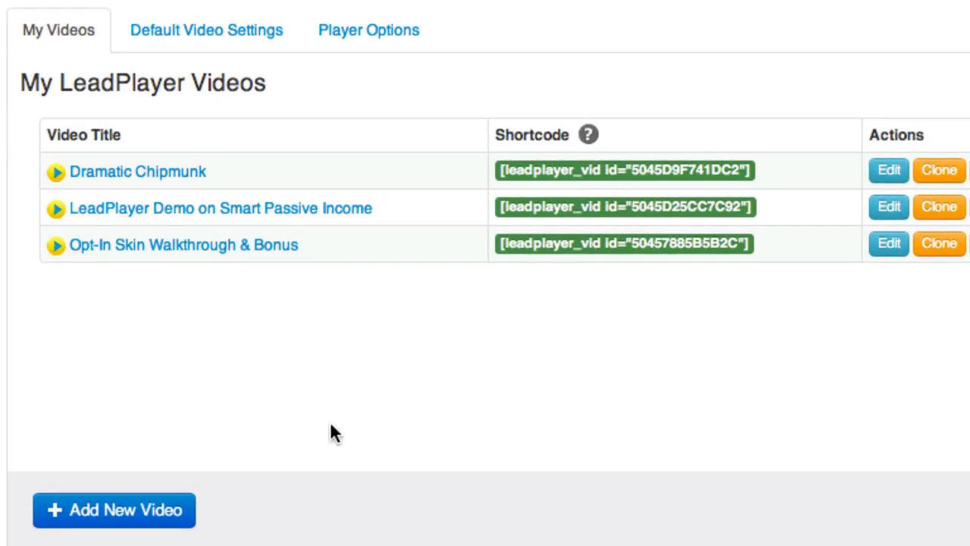
{"action": "left_click", "coordinate": [112, 509]}
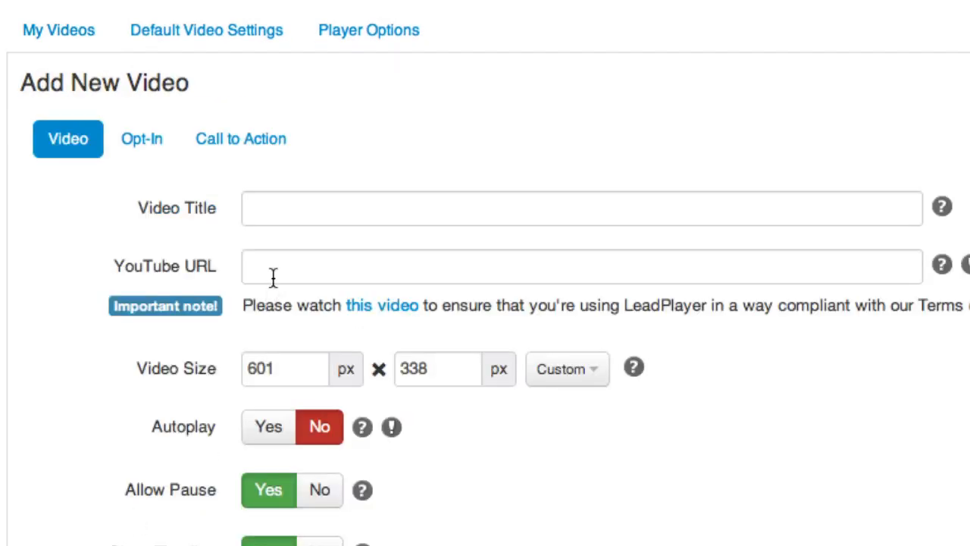
{"action": "type", "text": "http://www.youtube.com/watch?v=wPwQvnar99w"}
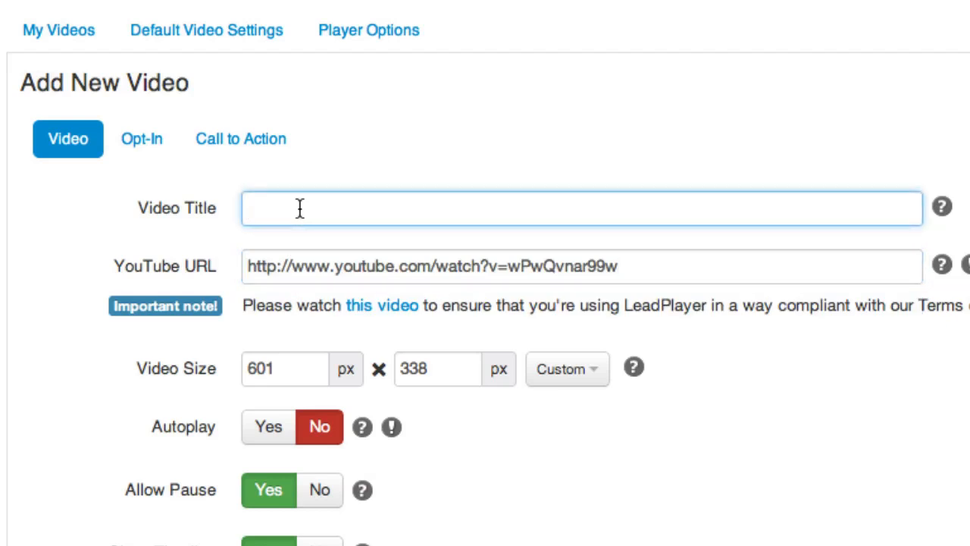
{"action": "type", "text": "How to Build a Blog in Less than 4 Minutes"}
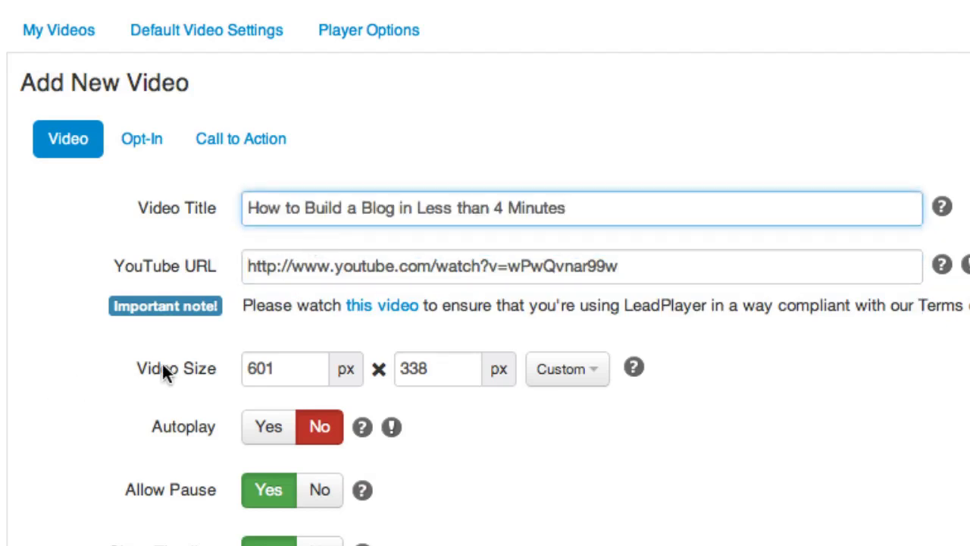
{"action": "type", "text": "451"}
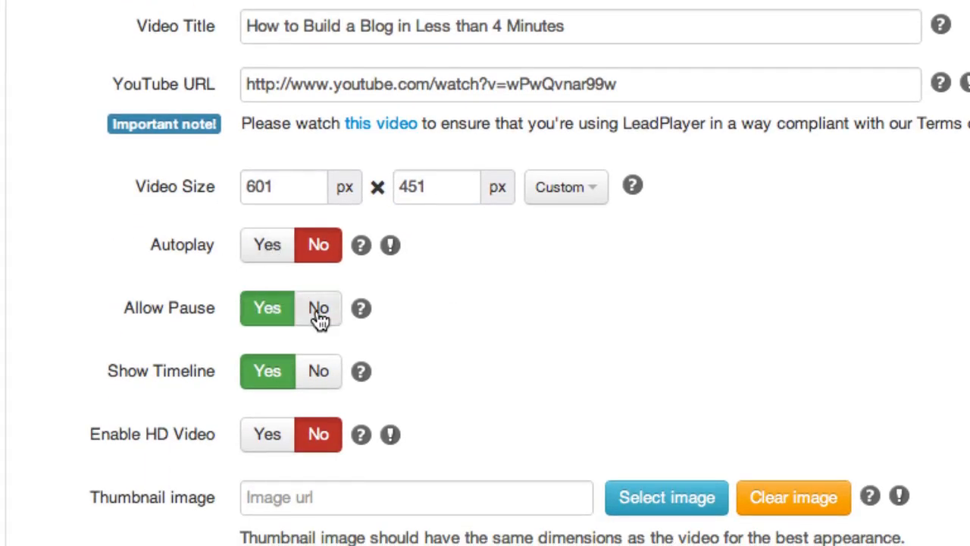
{"action": "scroll", "scroll_direction": "down", "scroll_amount": 3}
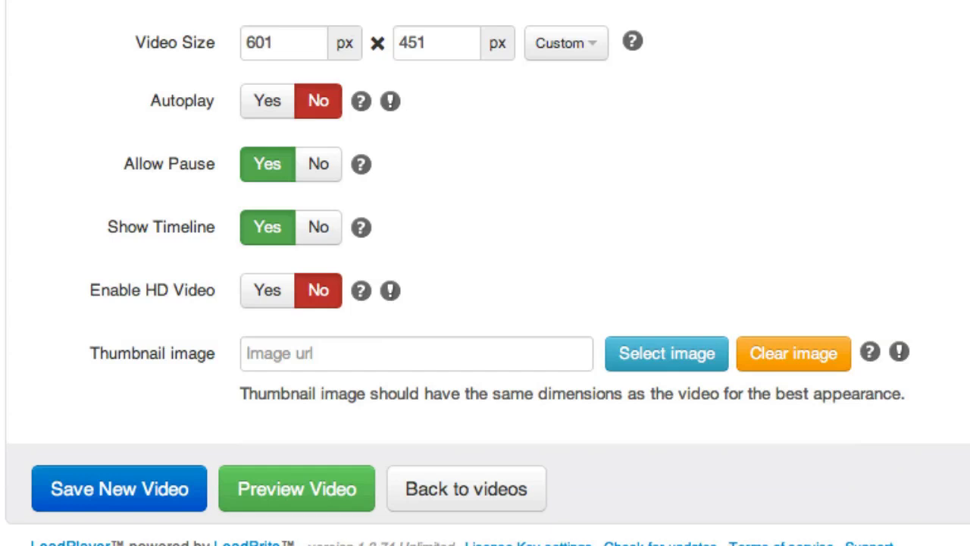
{"action": "mouse_move", "coordinate": [755, 482]}
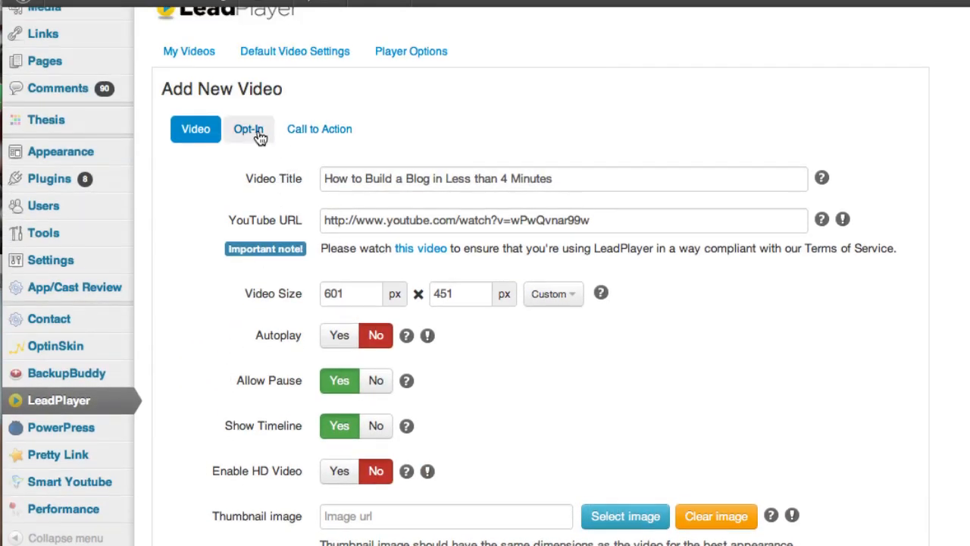
Enable a call to action with Bluehost discount button text and discount link, shown at the beginning.
{"action": "left_click", "coordinate": [249, 129]}
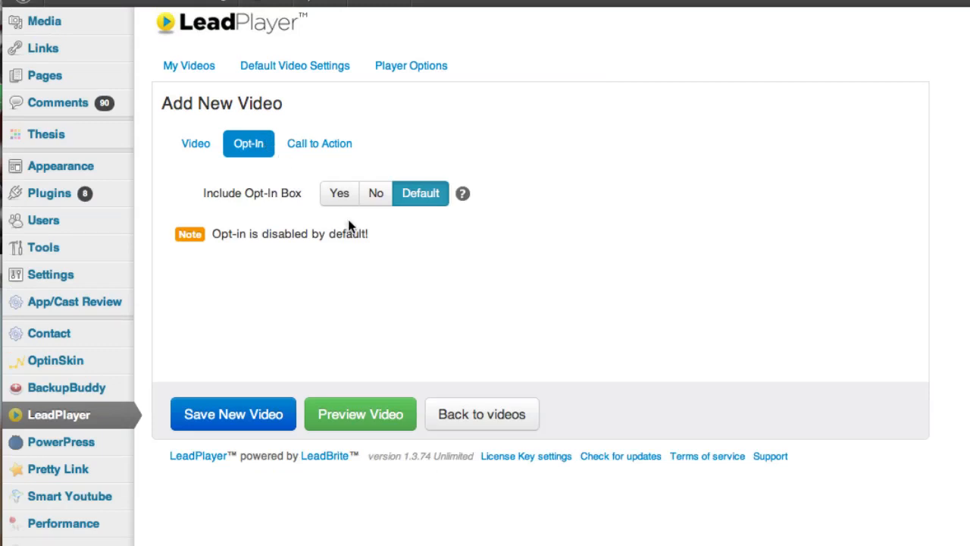
{"action": "mouse_move", "coordinate": [318, 143]}
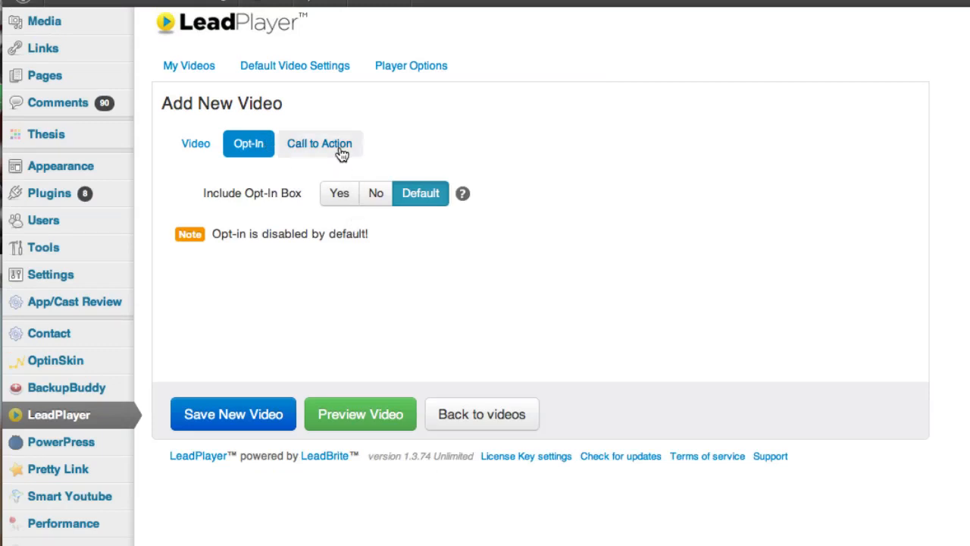
{"action": "left_click", "coordinate": [318, 143]}
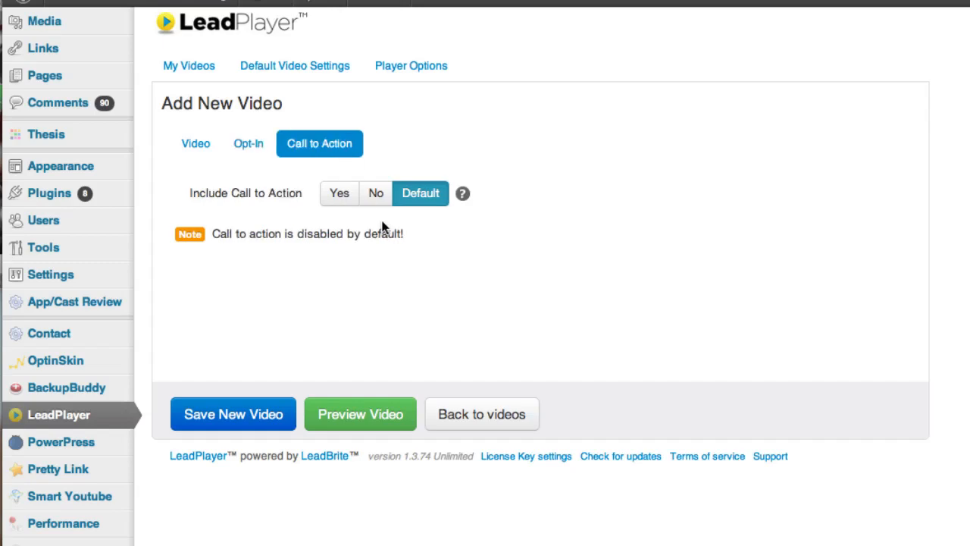
{"action": "mouse_move", "coordinate": [339, 193]}
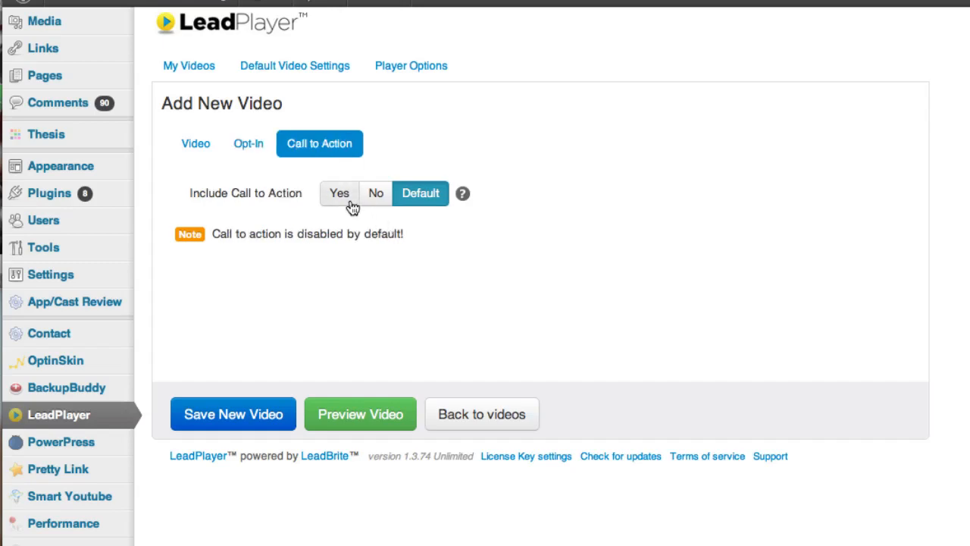
{"action": "left_click", "coordinate": [339, 193]}
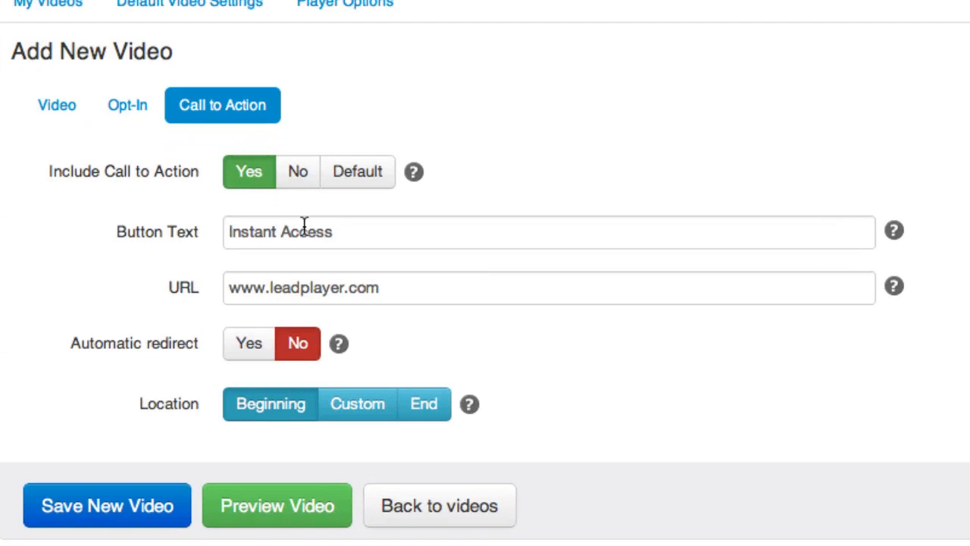
{"action": "type", "text": "C"}
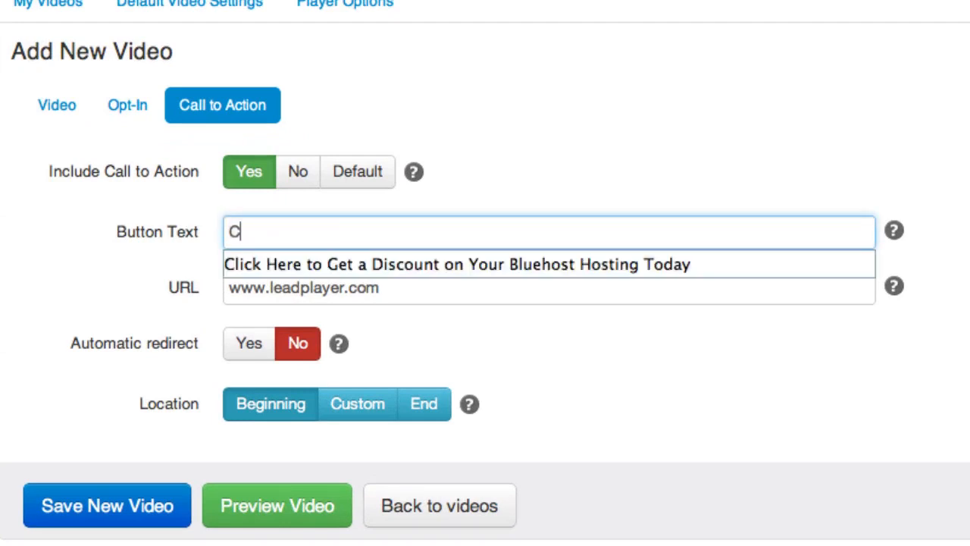
{"action": "left_click", "coordinate": [456, 264]}
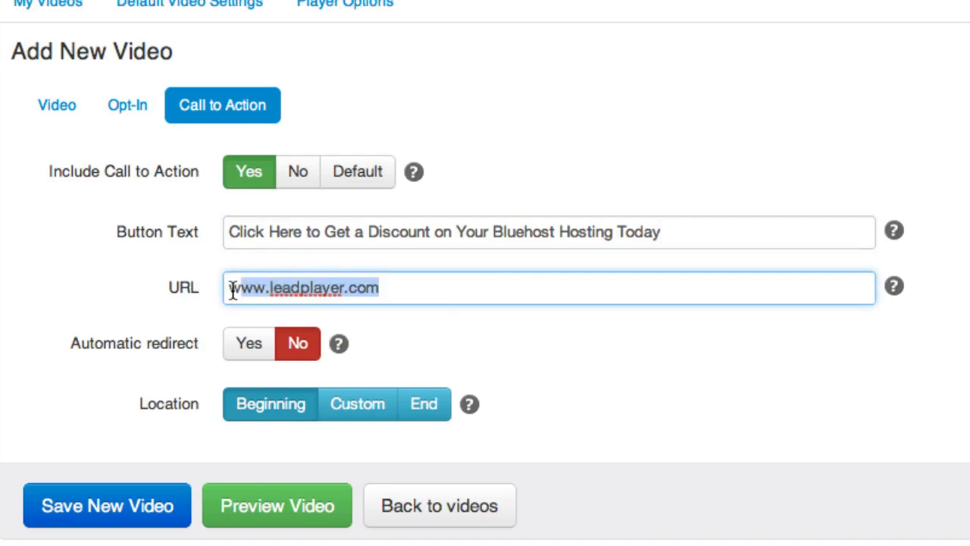
{"action": "type", "text": "h"}
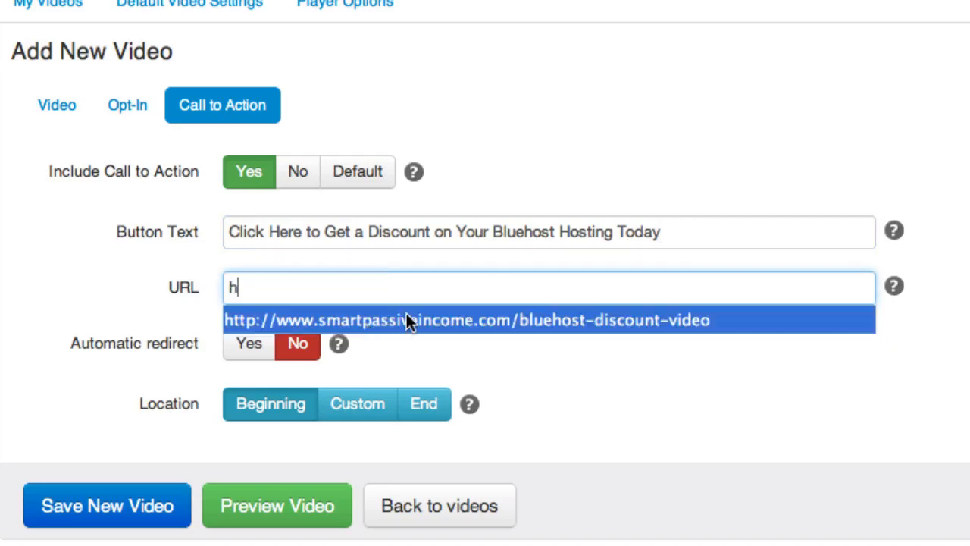
{"action": "left_click", "coordinate": [467, 319]}
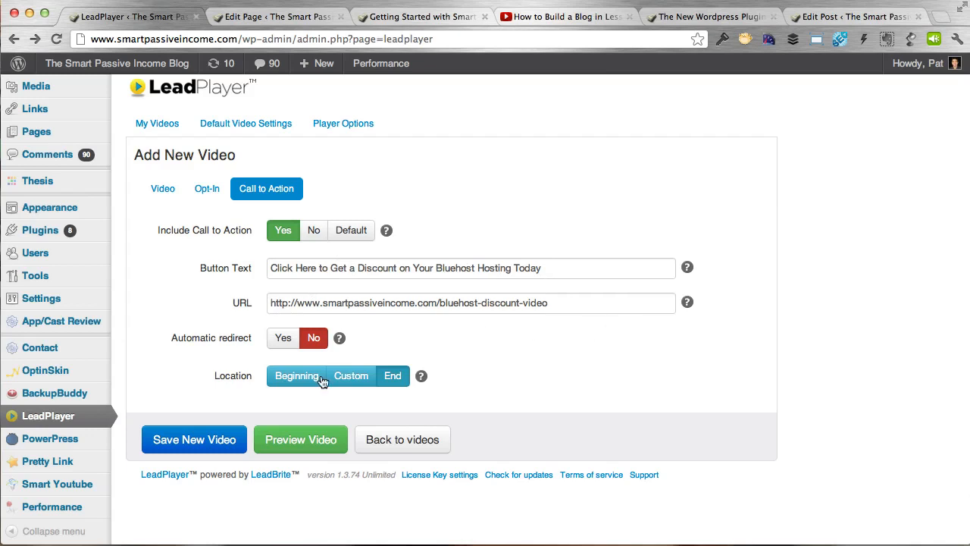
Save the new Bluehost call-to-action video and close its preview.
{"action": "left_click", "coordinate": [194, 439]}
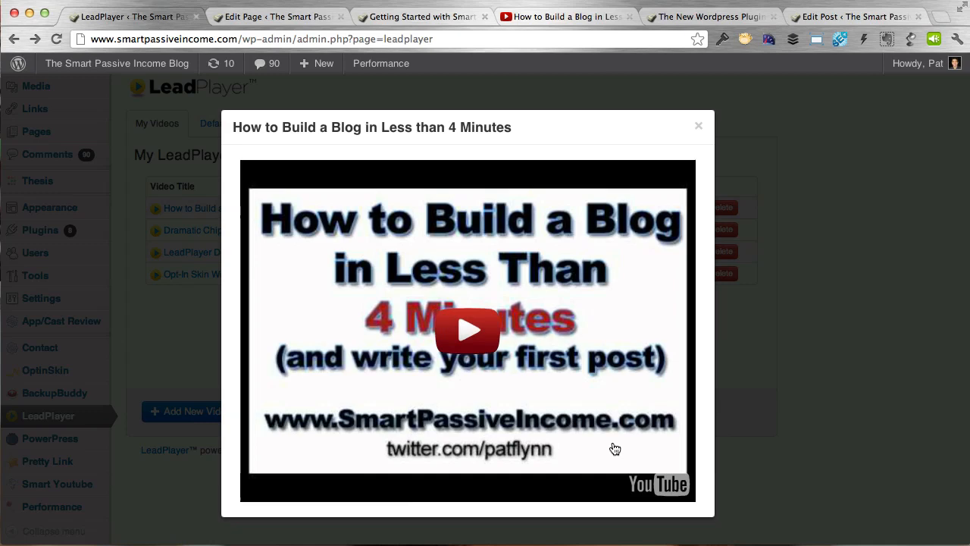
{"action": "left_click", "coordinate": [698, 124]}
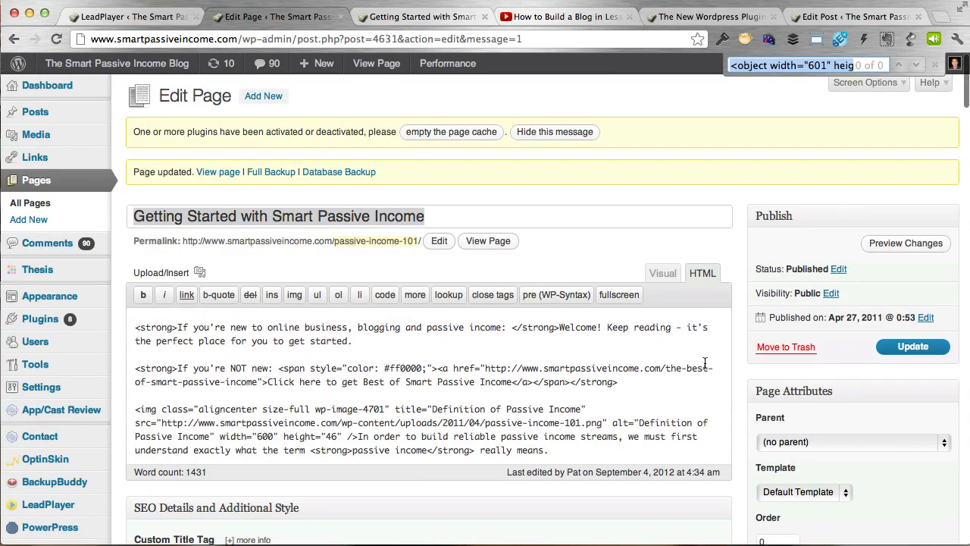
Switch the Getting Started page editor to Visual mode and scroll through its sections.
{"action": "left_click", "coordinate": [661, 273]}
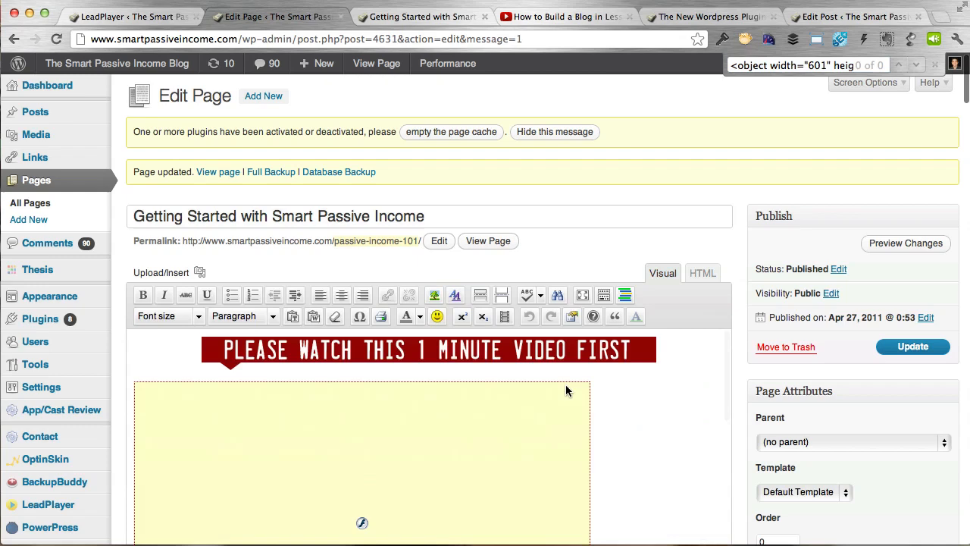
{"action": "scroll", "scroll_direction": "down", "scroll_amount": 3}
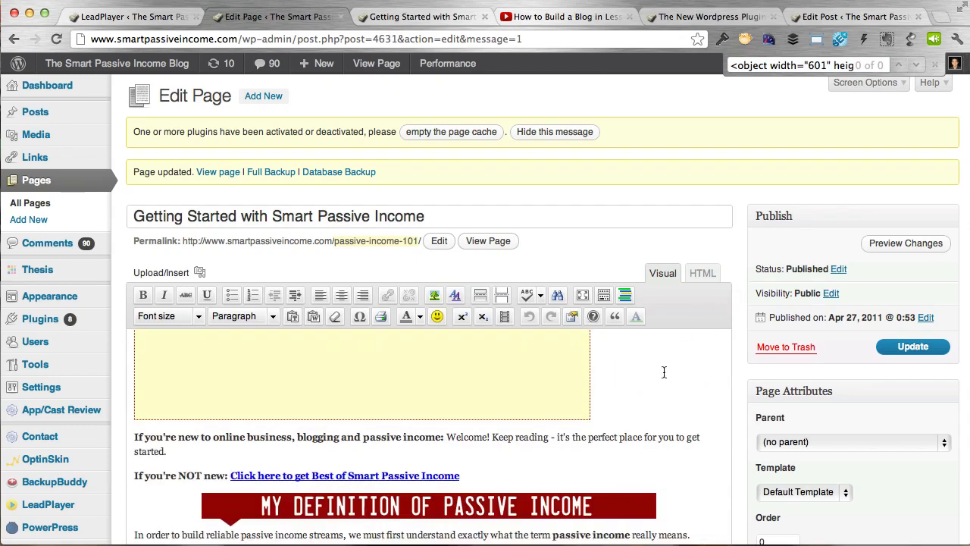
{"action": "scroll", "scroll_direction": "down", "scroll_amount": 3}
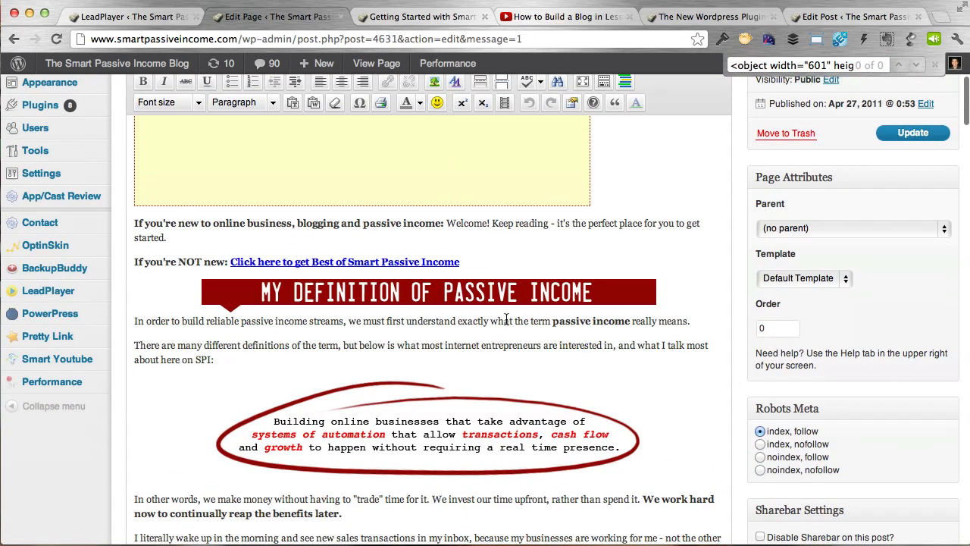
{"action": "scroll", "scroll_direction": "down", "scroll_amount": 3}
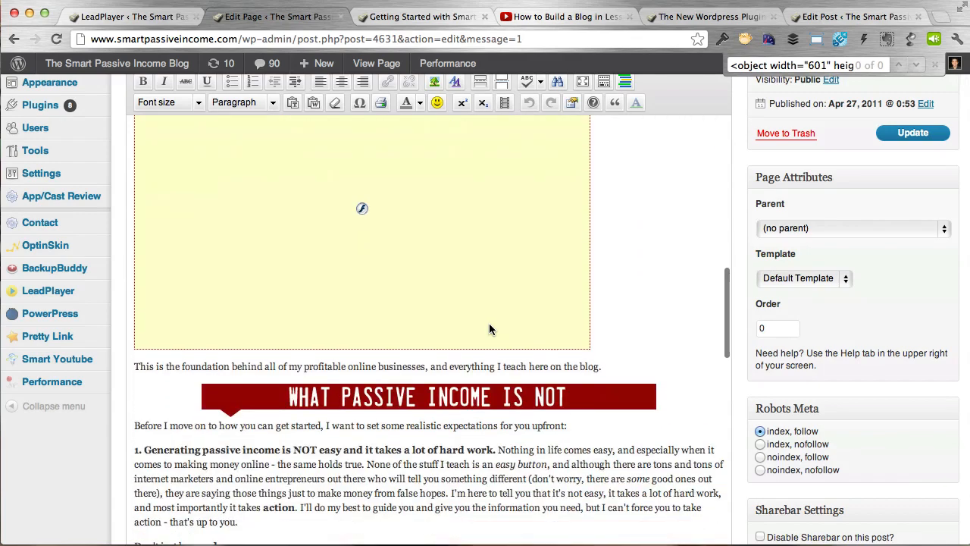
{"action": "scroll", "scroll_direction": "down", "scroll_amount": 3}
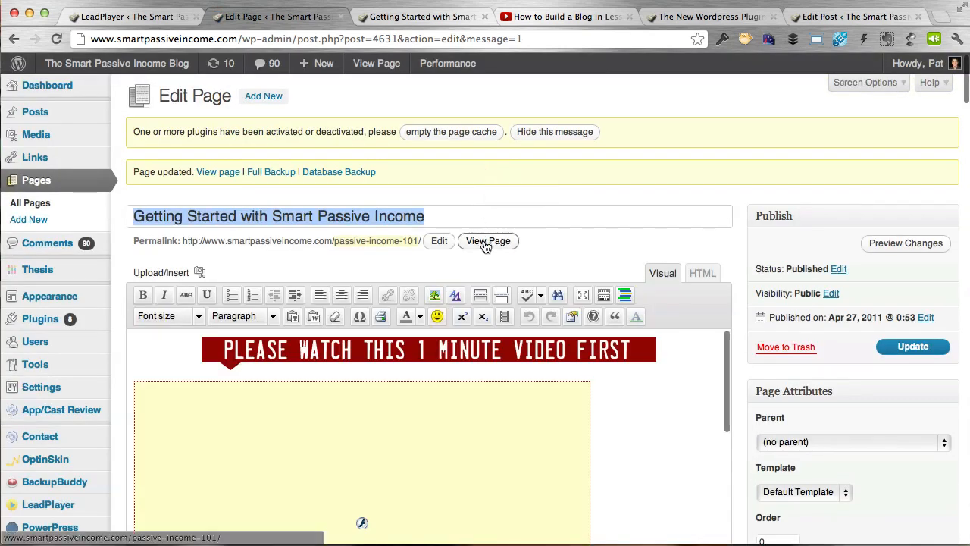
View the published Getting Started page and play the How to Build a Blog video to its Bluehost button.
{"action": "left_click", "coordinate": [488, 241]}
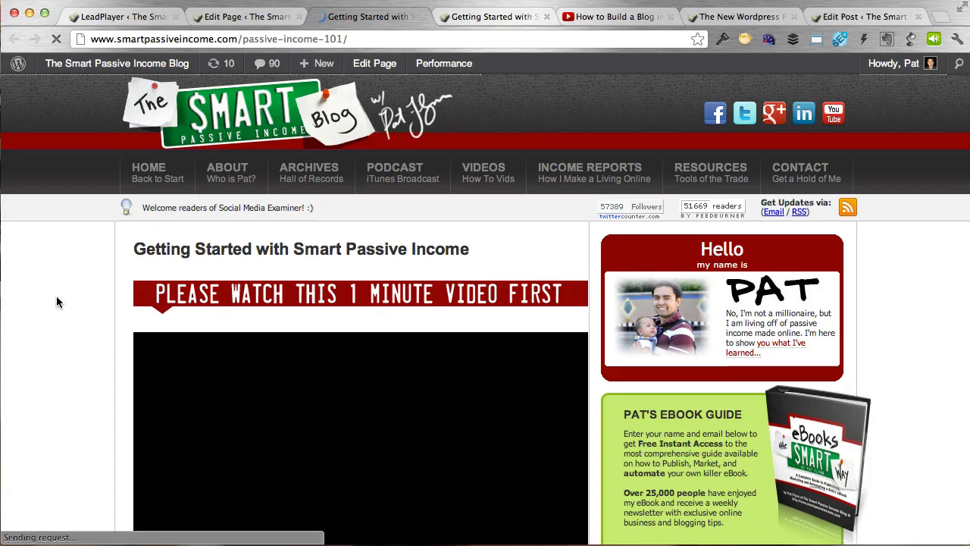
{"action": "scroll", "scroll_direction": "down", "scroll_amount": 3}
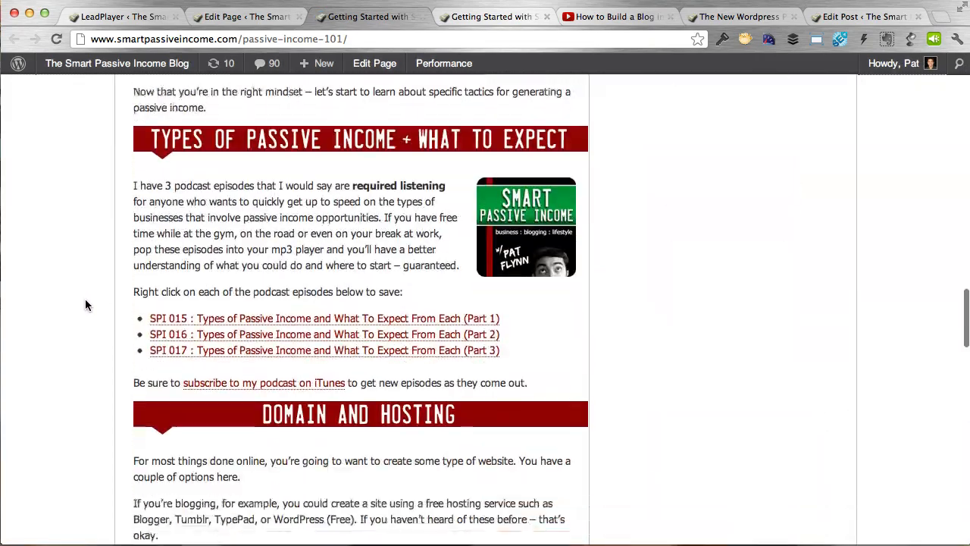
{"action": "scroll", "scroll_direction": "down", "scroll_amount": 3}
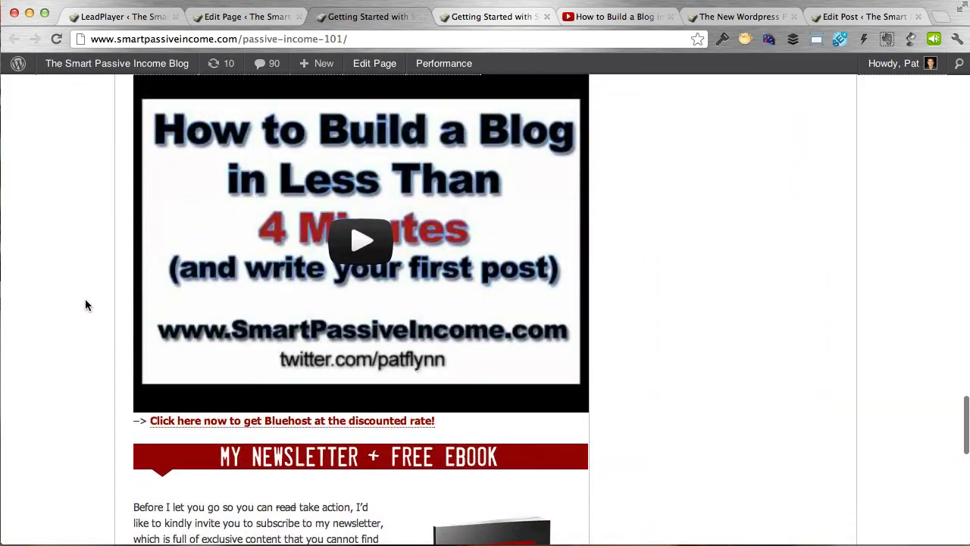
{"action": "left_click", "coordinate": [361, 241]}
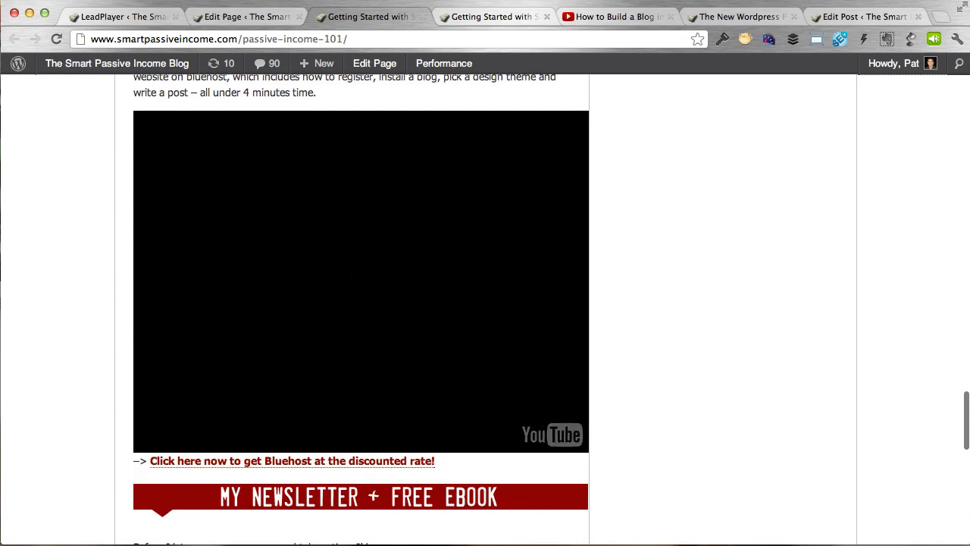
{"action": "left_click", "coordinate": [360, 281]}
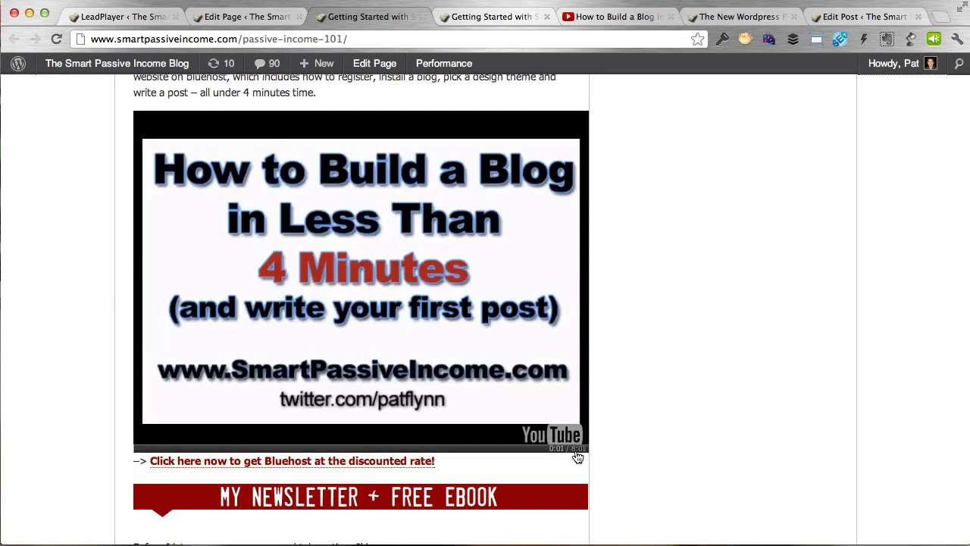
{"action": "left_click", "coordinate": [576, 447]}
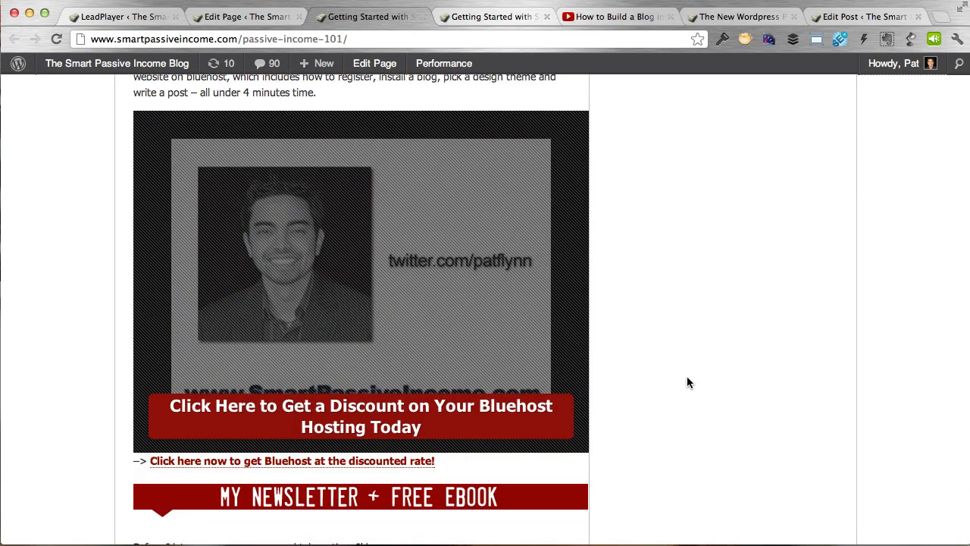
{"action": "mouse_move", "coordinate": [394, 424]}
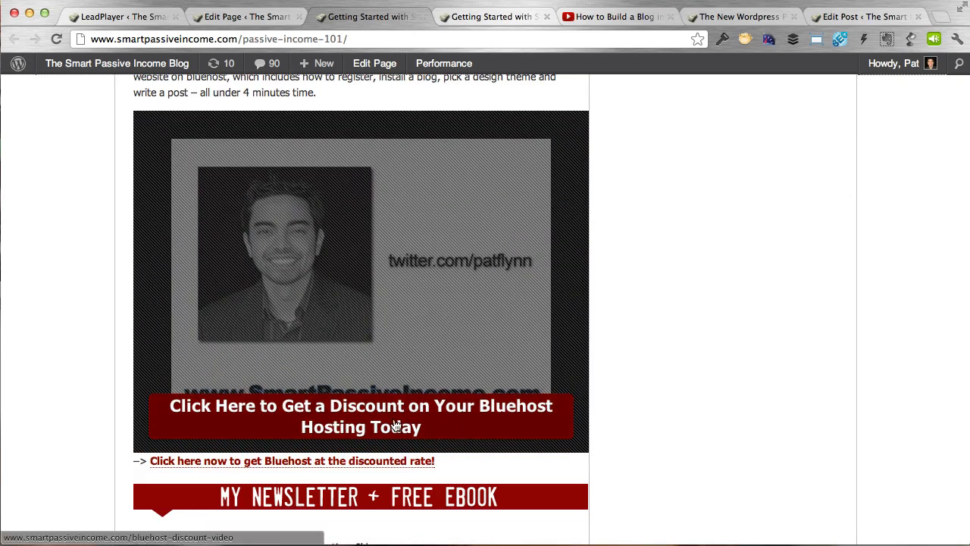
Follow the video's Bluehost discount button to Bluehost's WordPress hosting page.
{"action": "left_click", "coordinate": [361, 415]}
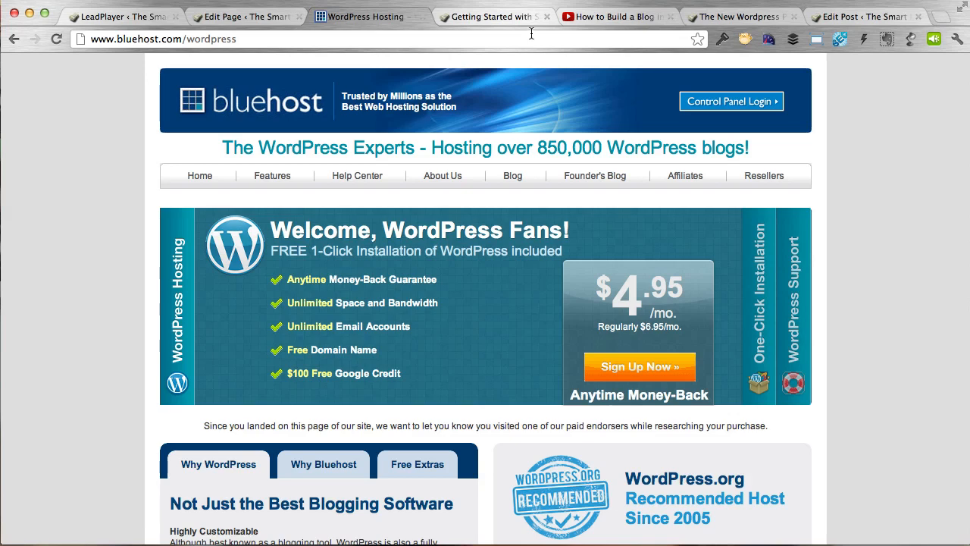
Switch to the LeadPlayer demo post preview and skip its mailing-list opt-in.
{"action": "left_click", "coordinate": [864, 15]}
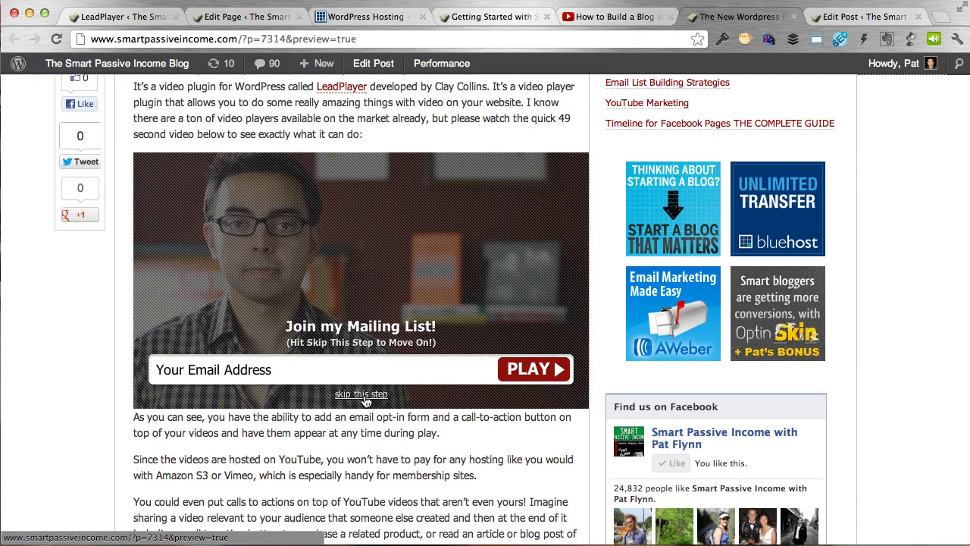
{"action": "left_click", "coordinate": [360, 394]}
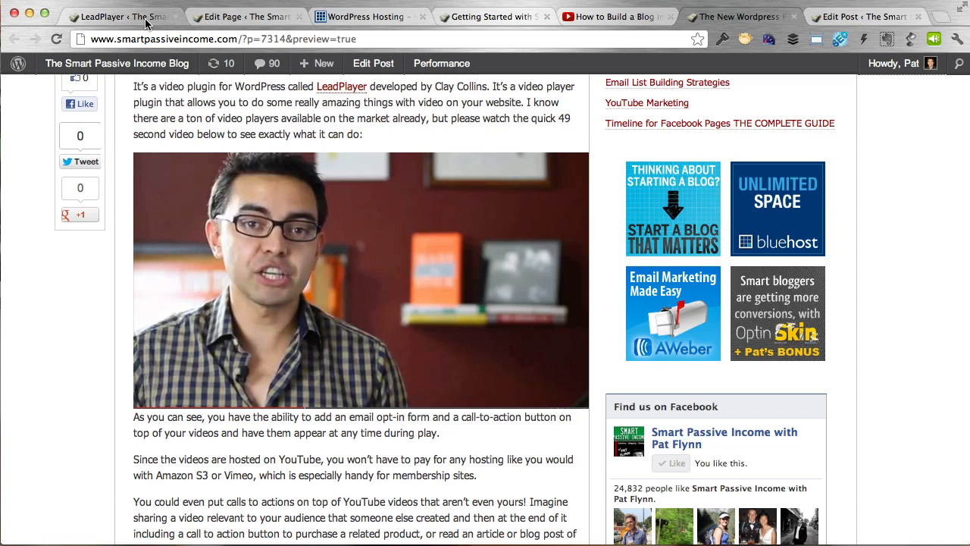
{"action": "mouse_move", "coordinate": [364, 17]}
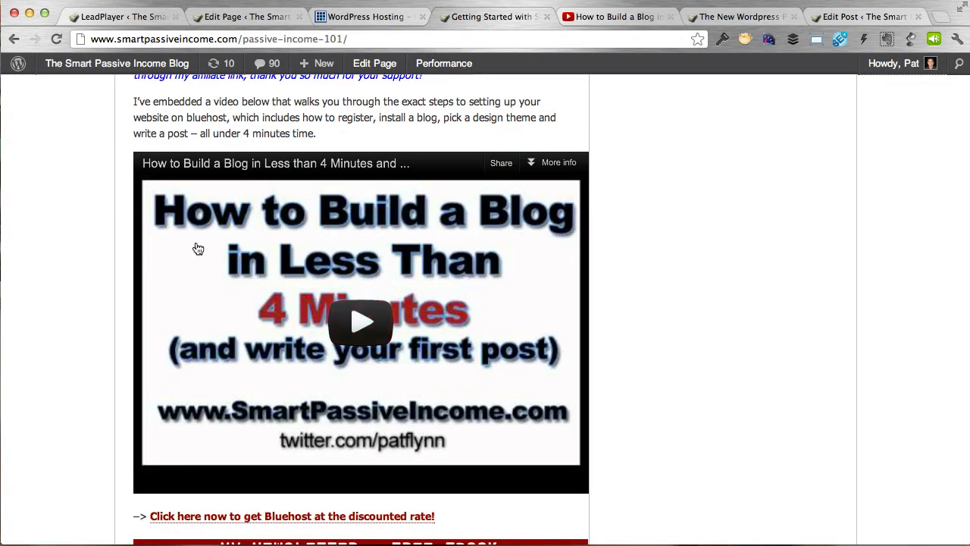
{"action": "mouse_move", "coordinate": [105, 250]}
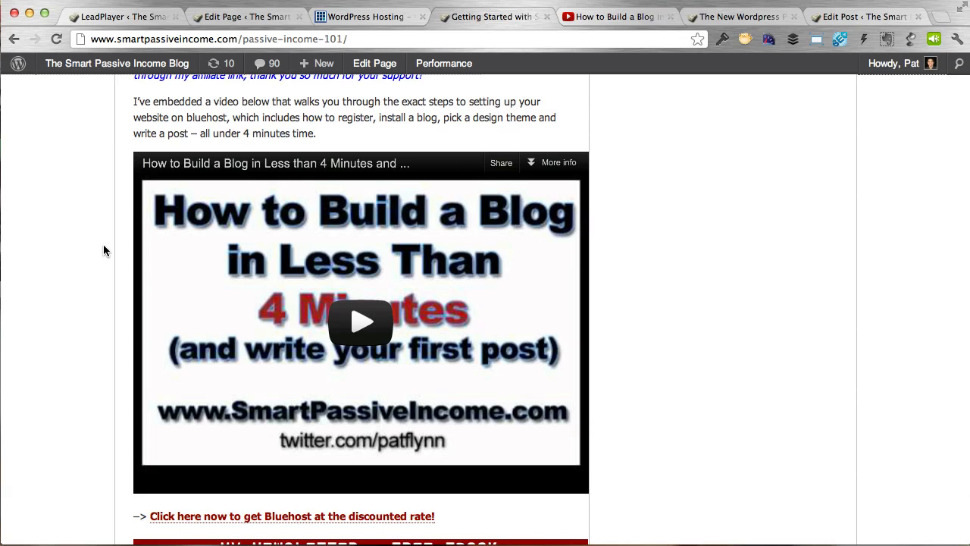
{"action": "mouse_move", "coordinate": [127, 246]}
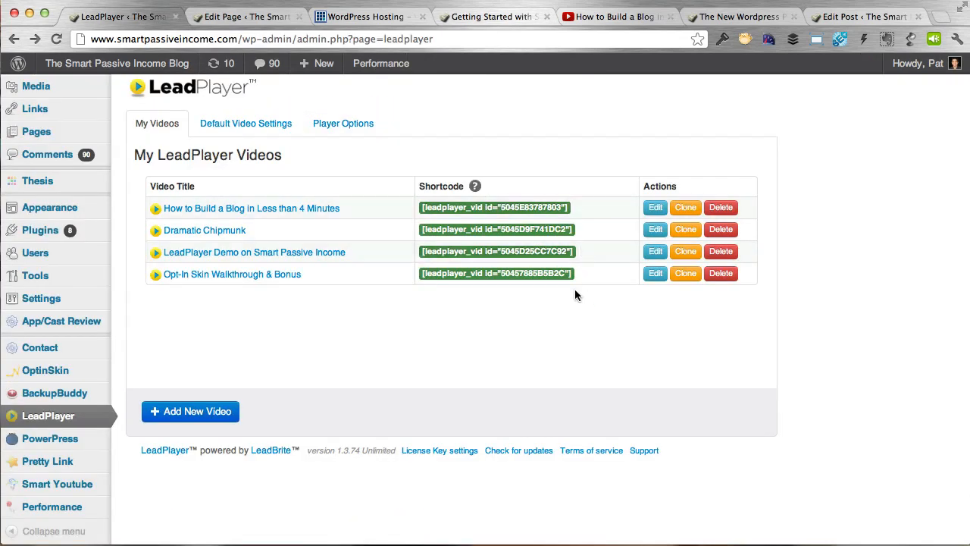
Open LeadPlayer's player-wide options and show the Default Video Settings tab.
{"action": "left_click", "coordinate": [343, 123]}
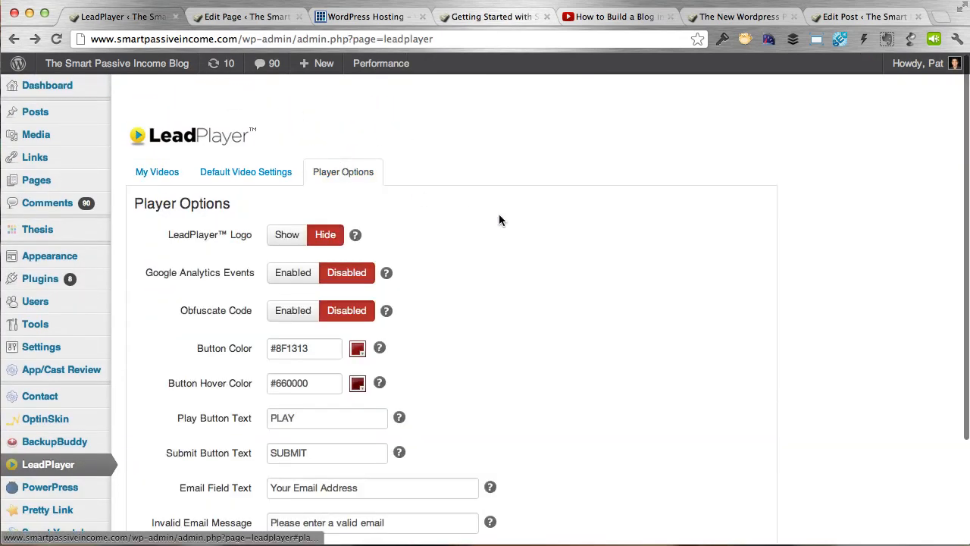
{"action": "scroll", "scroll_direction": "down", "scroll_amount": 3}
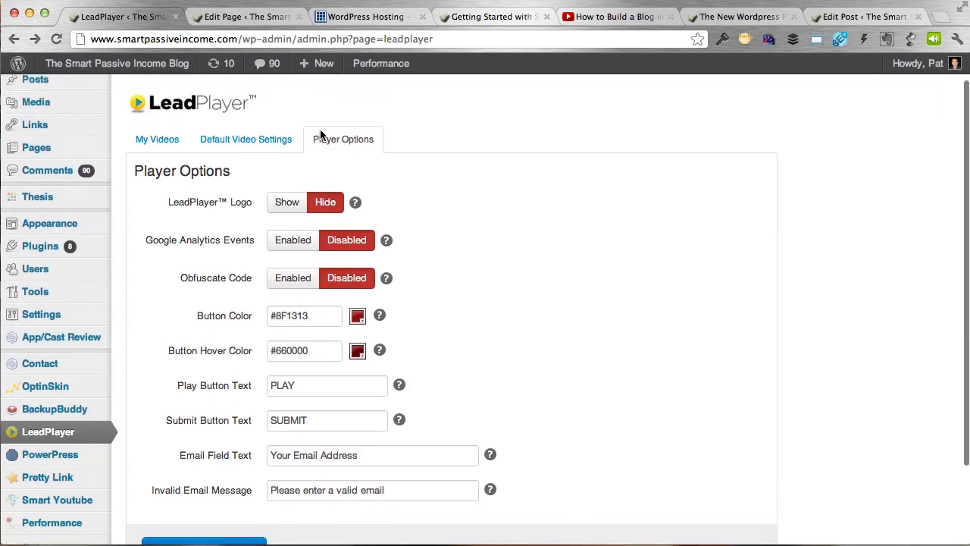
{"action": "left_click", "coordinate": [246, 139]}
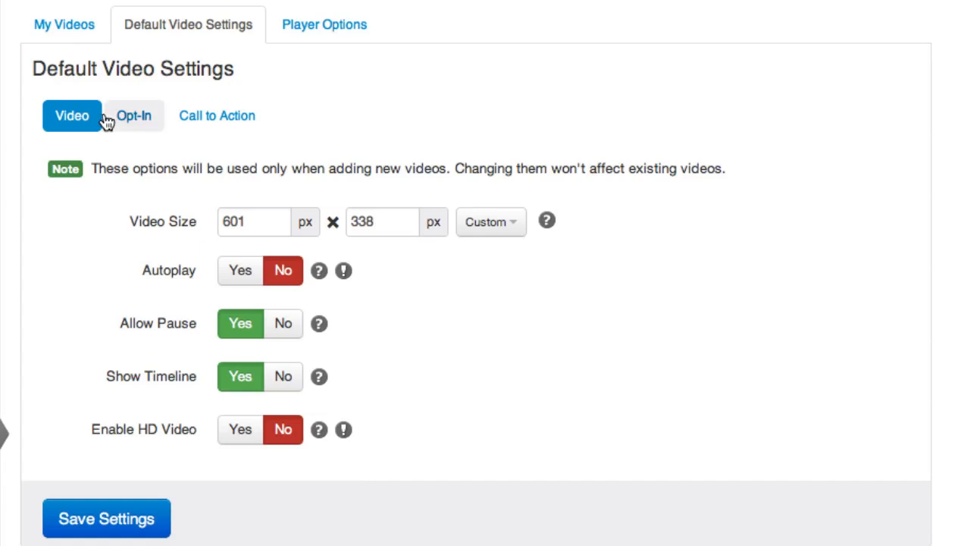
{"action": "left_click", "coordinate": [217, 115]}
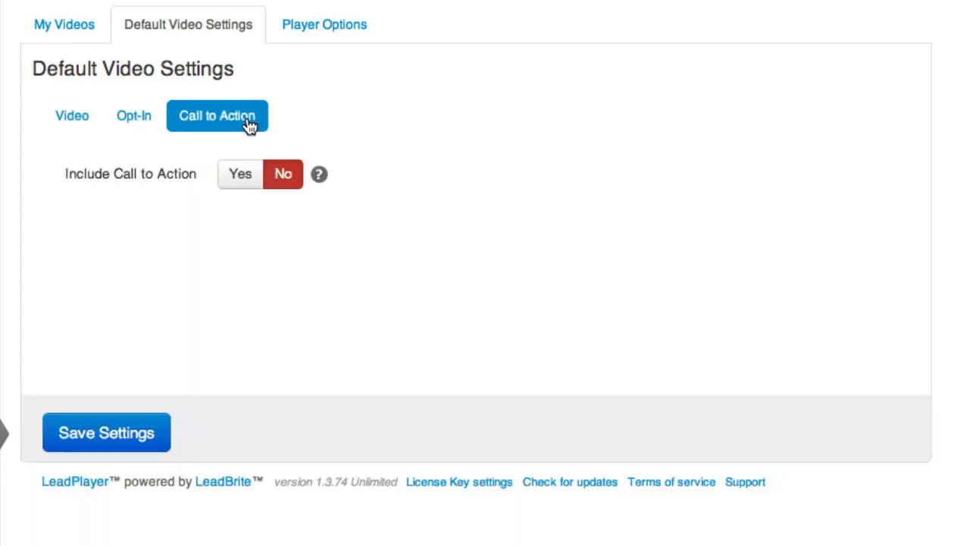
{"action": "mouse_move", "coordinate": [307, 109]}
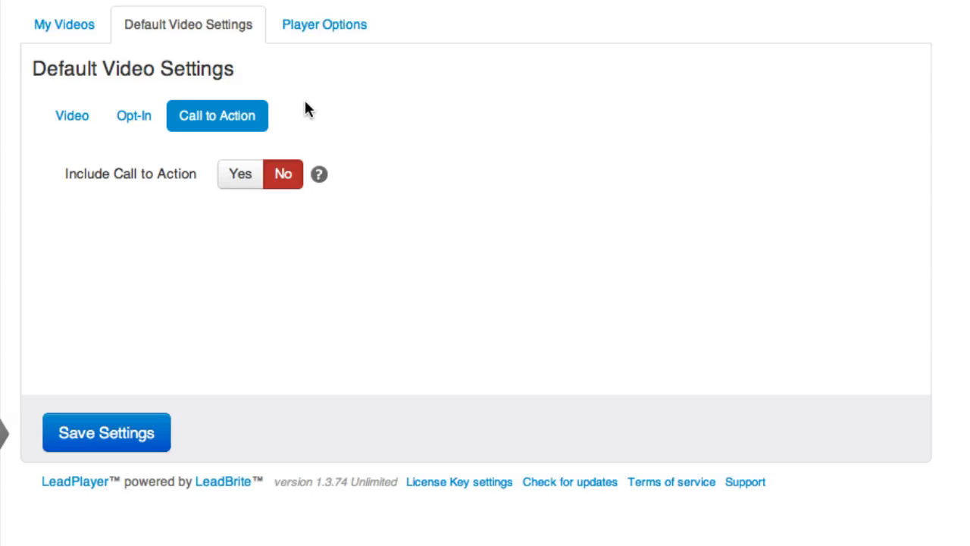
{"action": "left_click", "coordinate": [239, 173]}
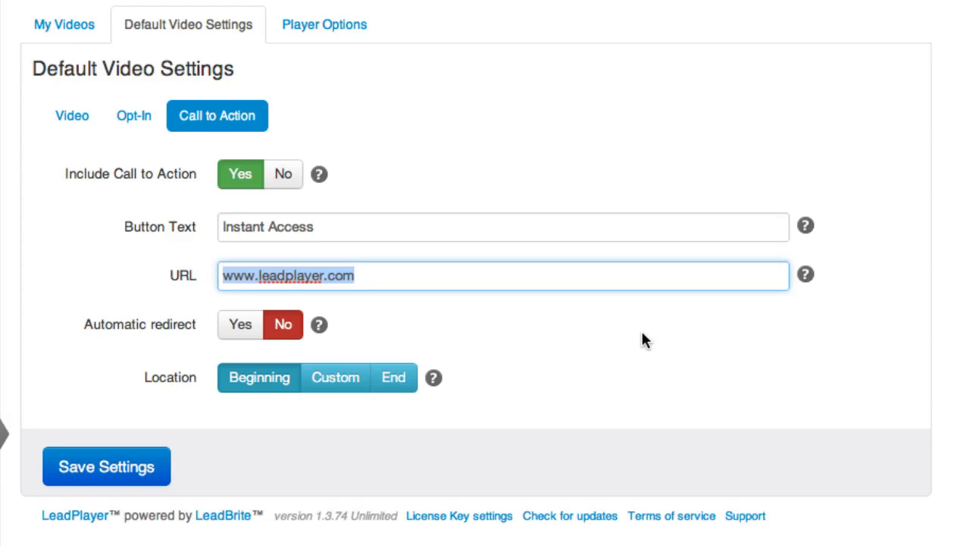
{"action": "mouse_move", "coordinate": [236, 85]}
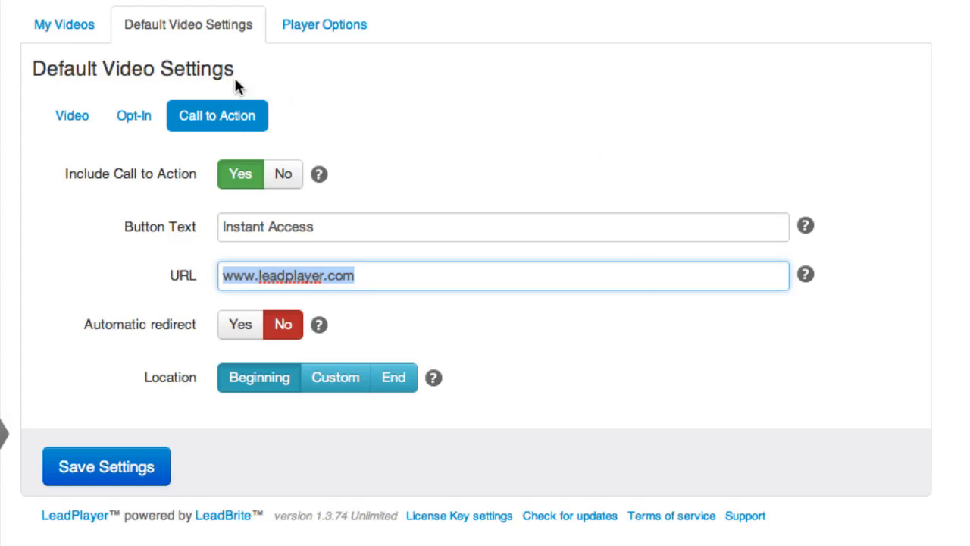
Switch the How to Build a Blog video to the default call to action and reach the default Call to Action options to set Location to End.
{"action": "left_click", "coordinate": [64, 24]}
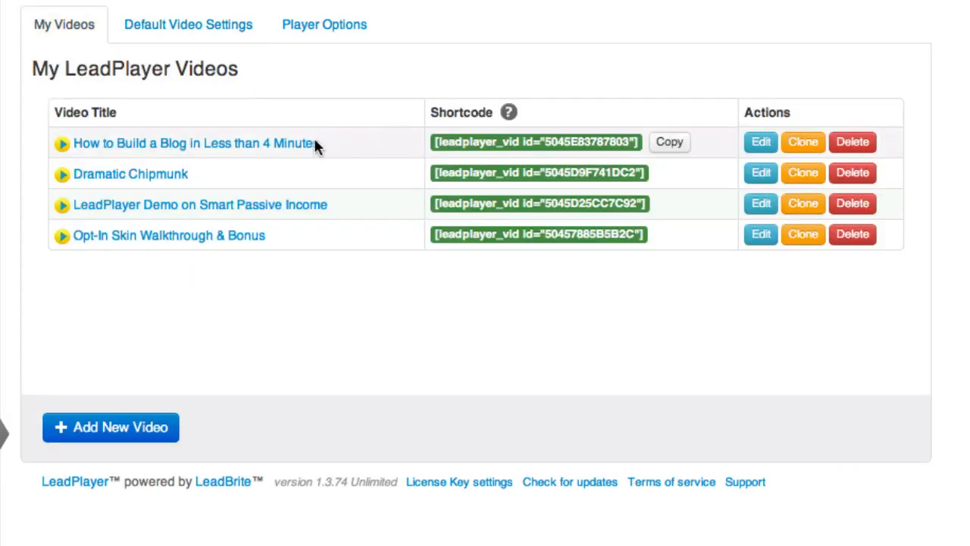
{"action": "left_click", "coordinate": [761, 142]}
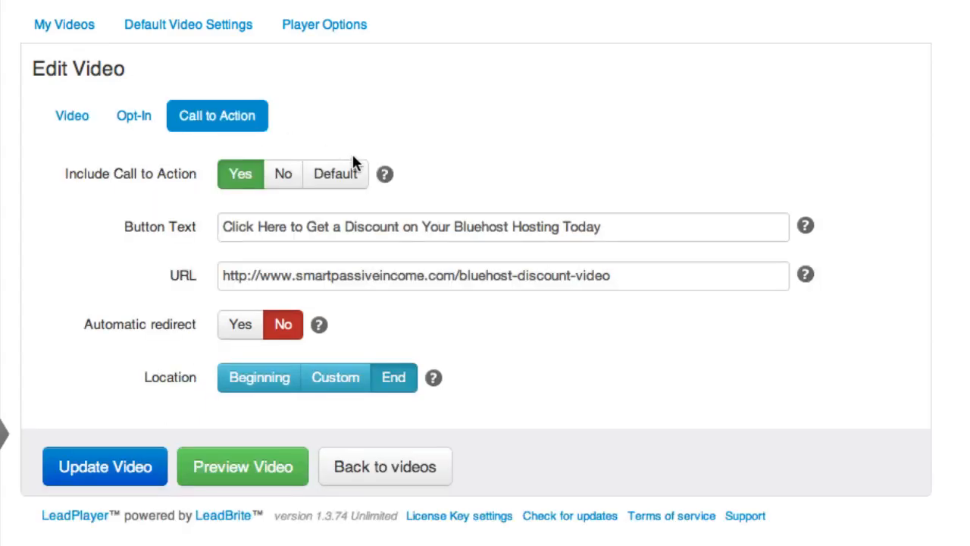
{"action": "left_click", "coordinate": [335, 173]}
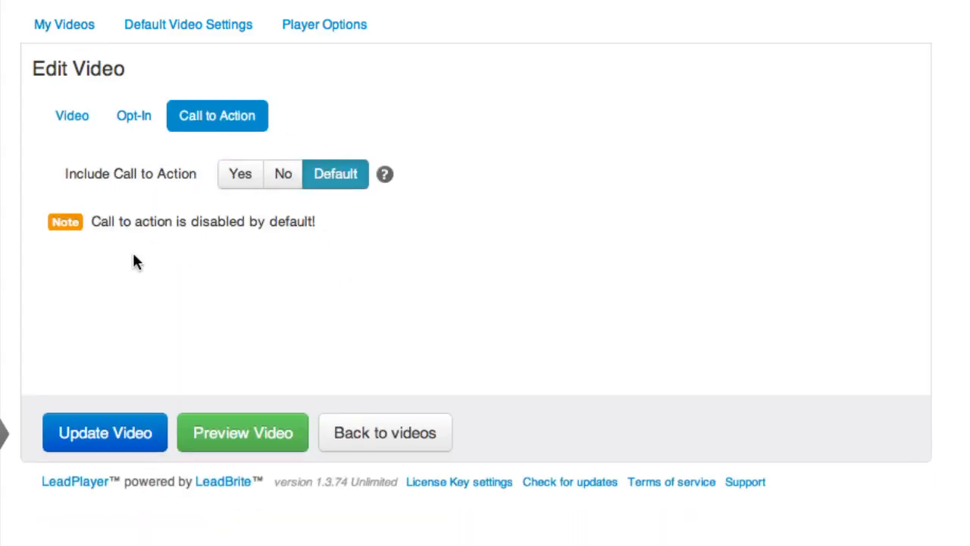
{"action": "mouse_move", "coordinate": [187, 25]}
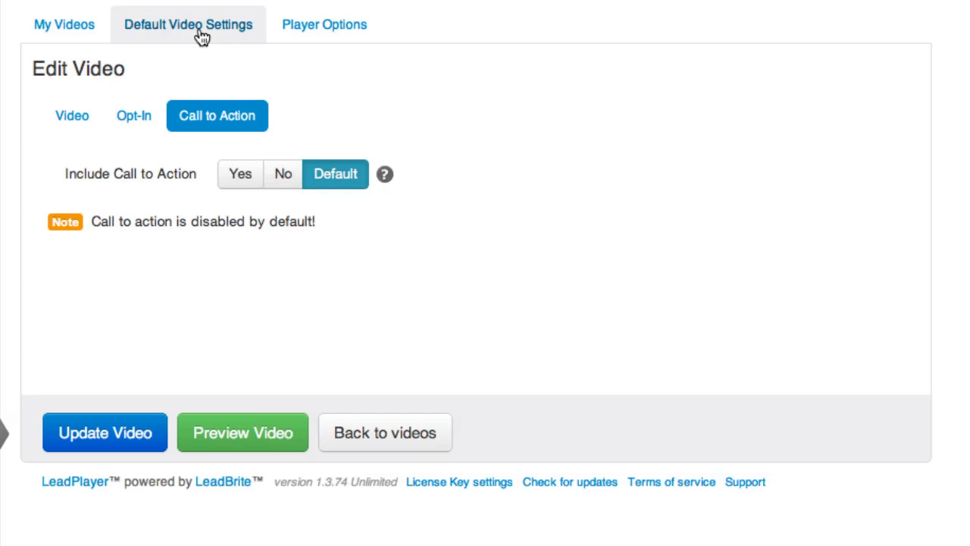
{"action": "left_click", "coordinate": [188, 25]}
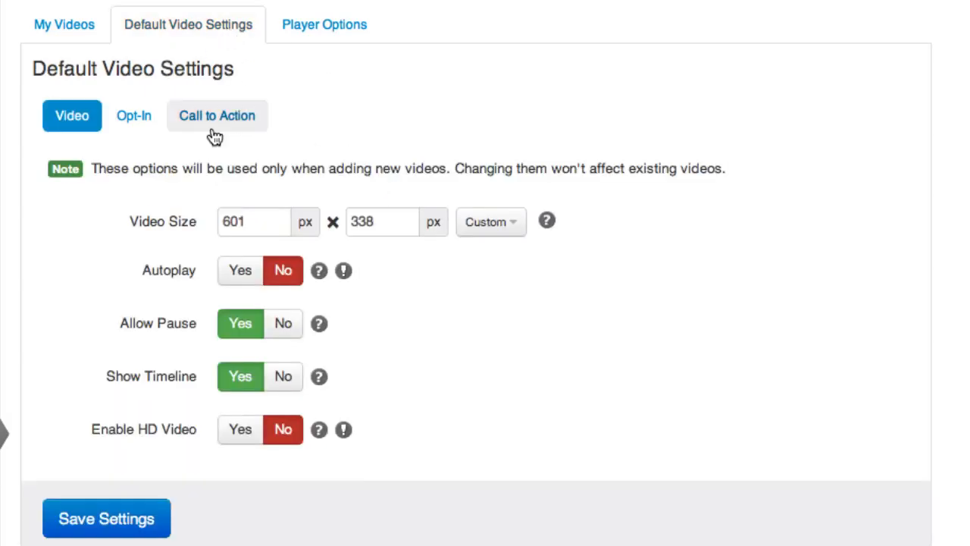
{"action": "left_click", "coordinate": [217, 116]}
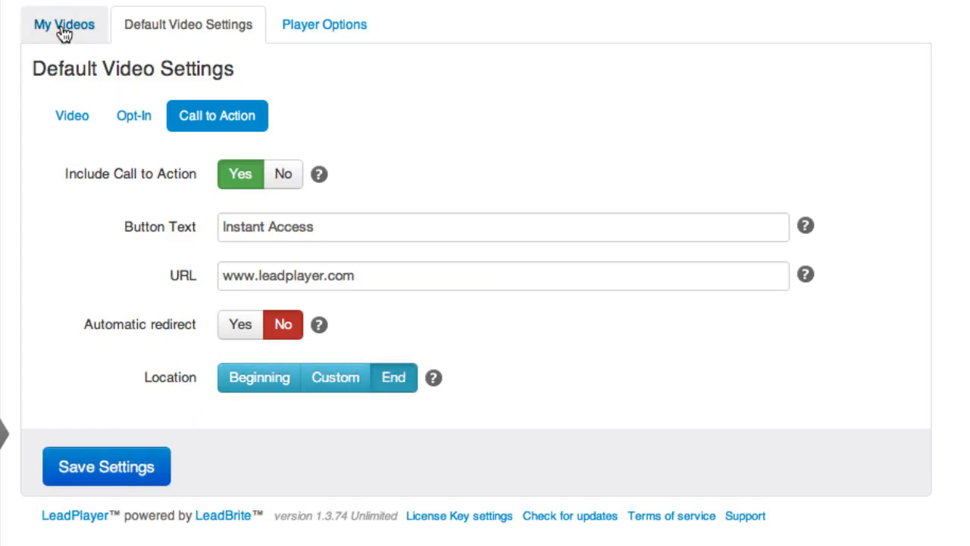
Set the How to Build a Blog video's call to action to Default and return to the default call-to-action options.
{"action": "left_click", "coordinate": [63, 25]}
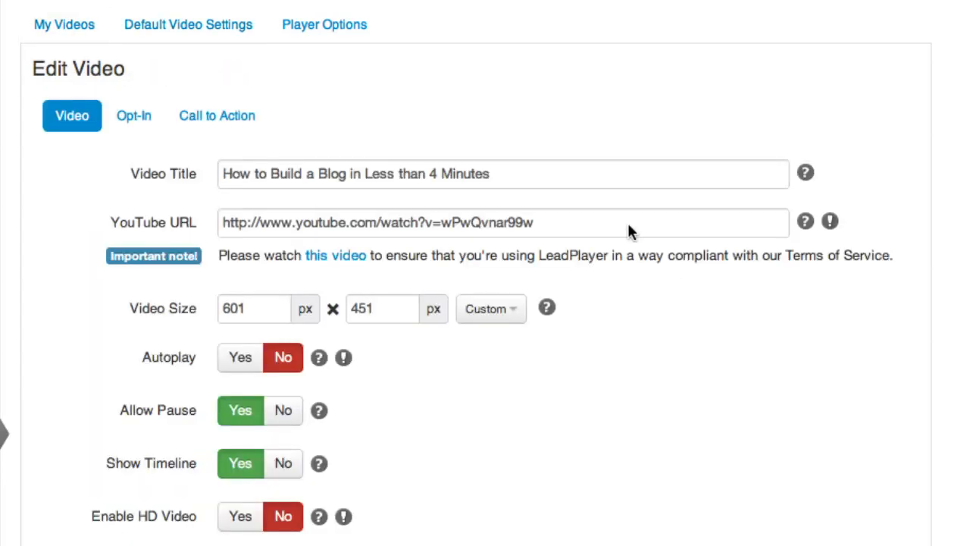
{"action": "left_click", "coordinate": [217, 115]}
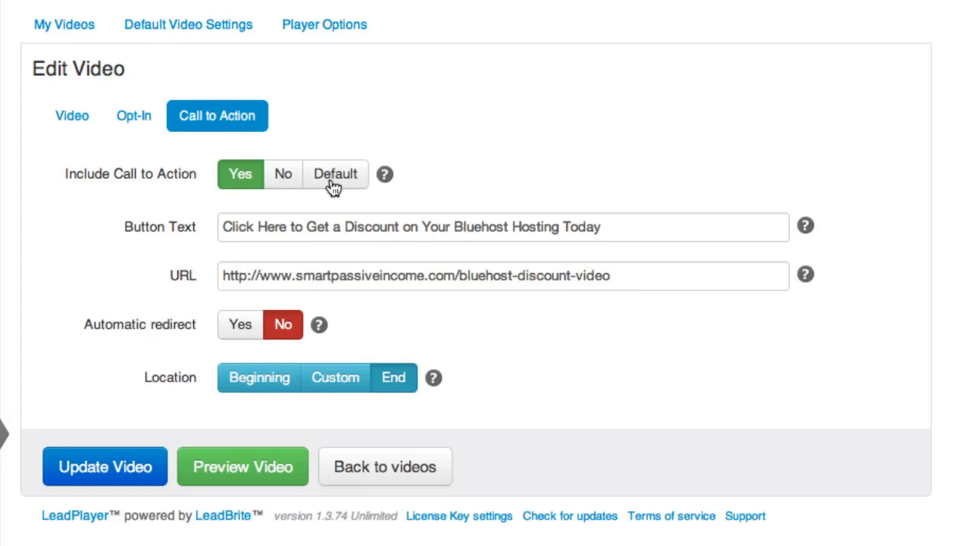
{"action": "left_click", "coordinate": [335, 173]}
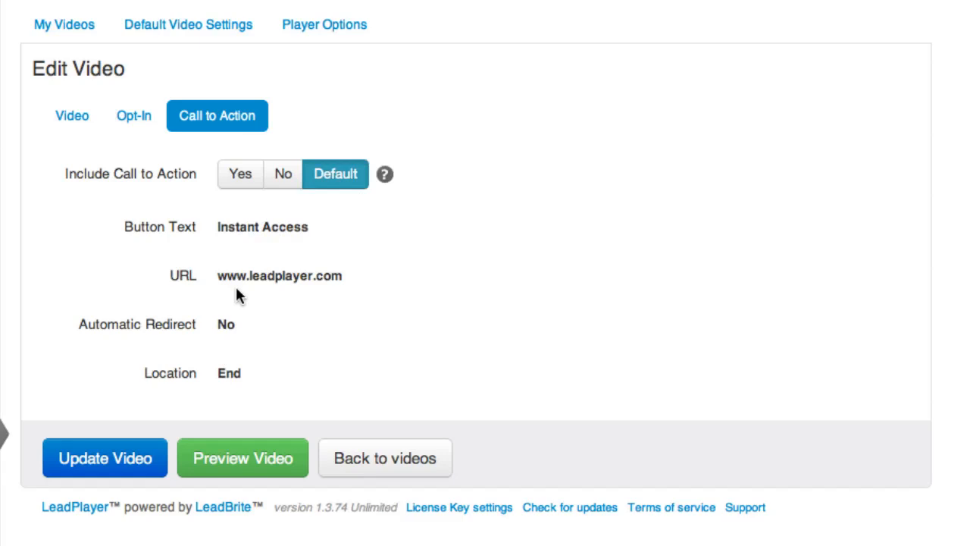
{"action": "left_click", "coordinate": [188, 24]}
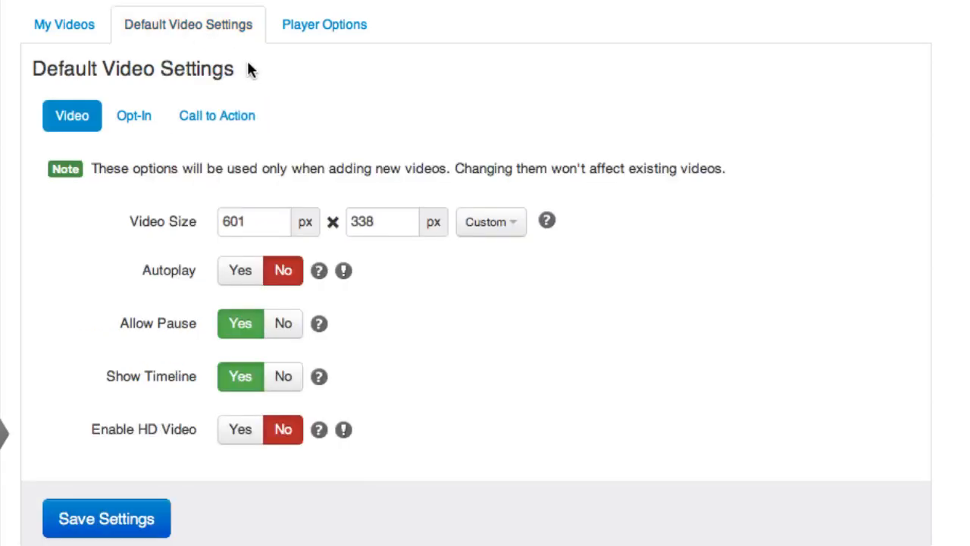
{"action": "left_click", "coordinate": [217, 115]}
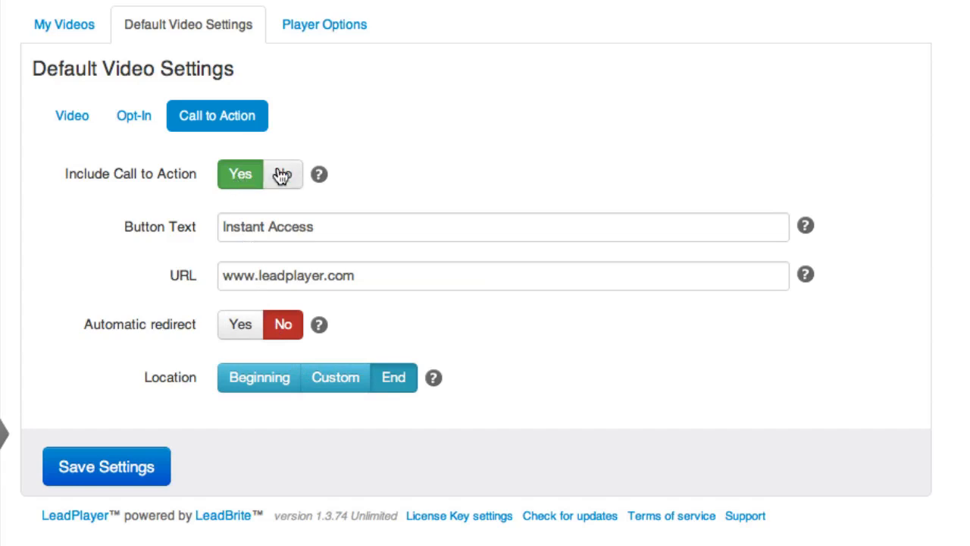
Re-enable the How to Build a Blog video's own Bluehost call to action with Yes and update the video.
{"action": "left_click", "coordinate": [64, 24]}
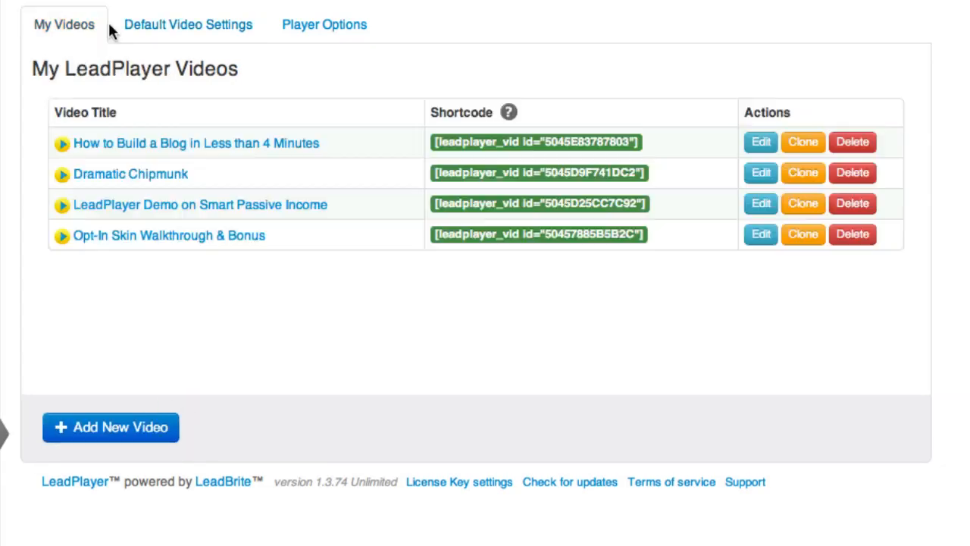
{"action": "left_click", "coordinate": [760, 143]}
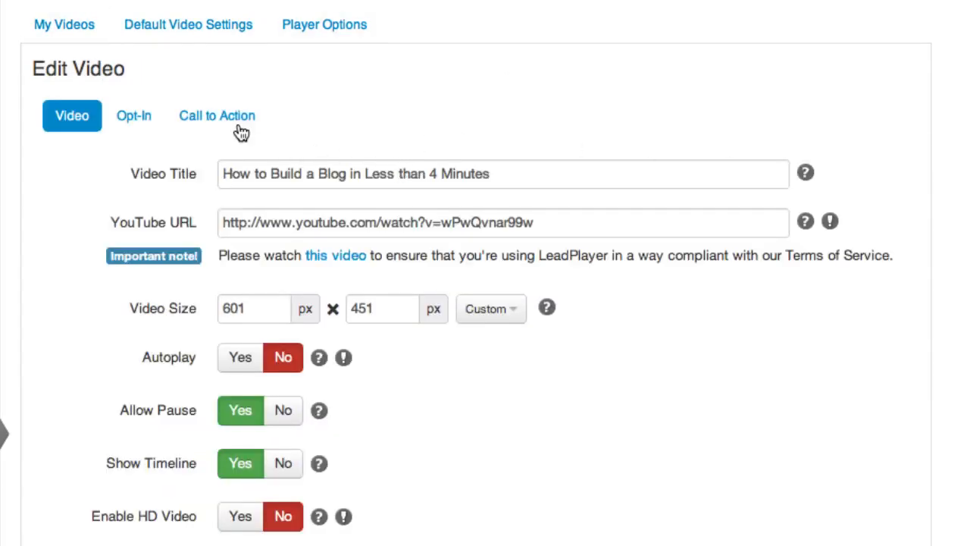
{"action": "left_click", "coordinate": [217, 115]}
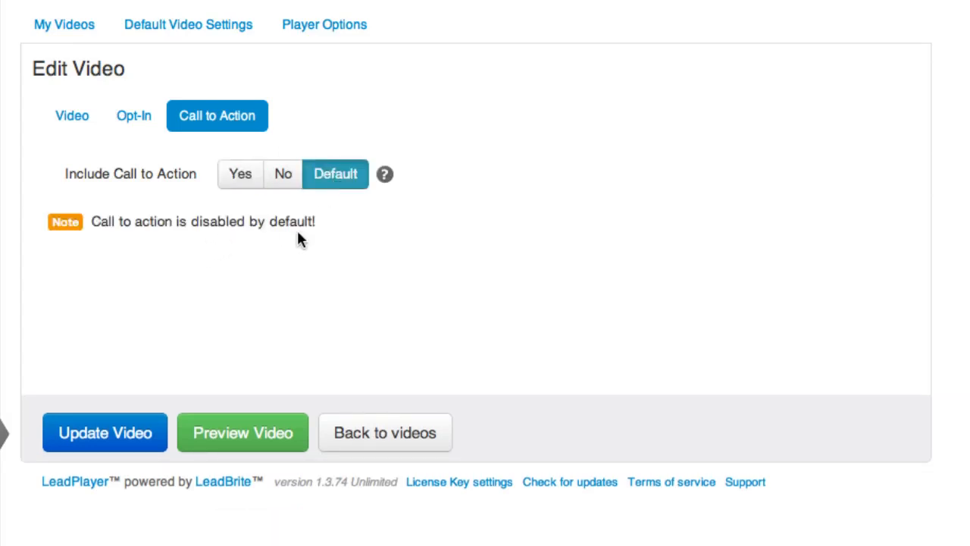
{"action": "left_click", "coordinate": [239, 173]}
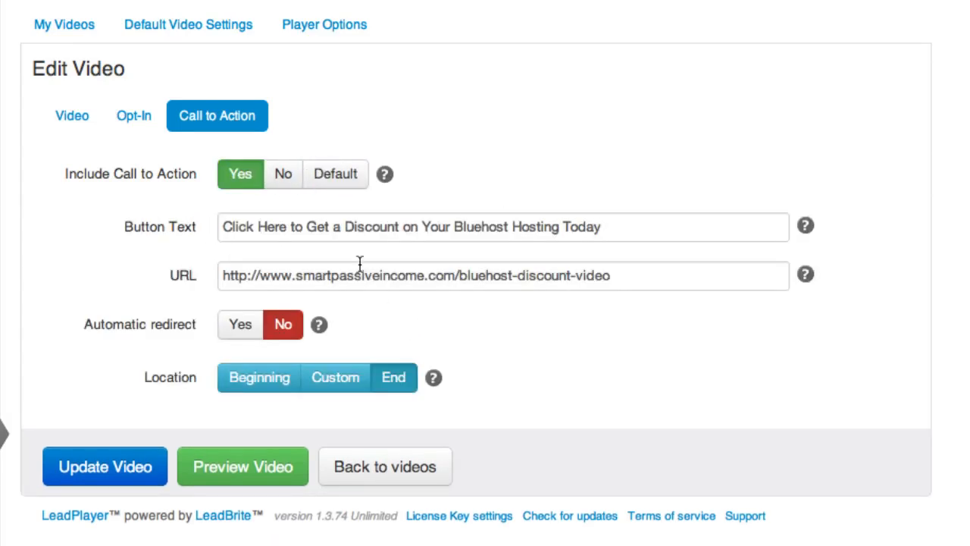
{"action": "left_click", "coordinate": [105, 467]}
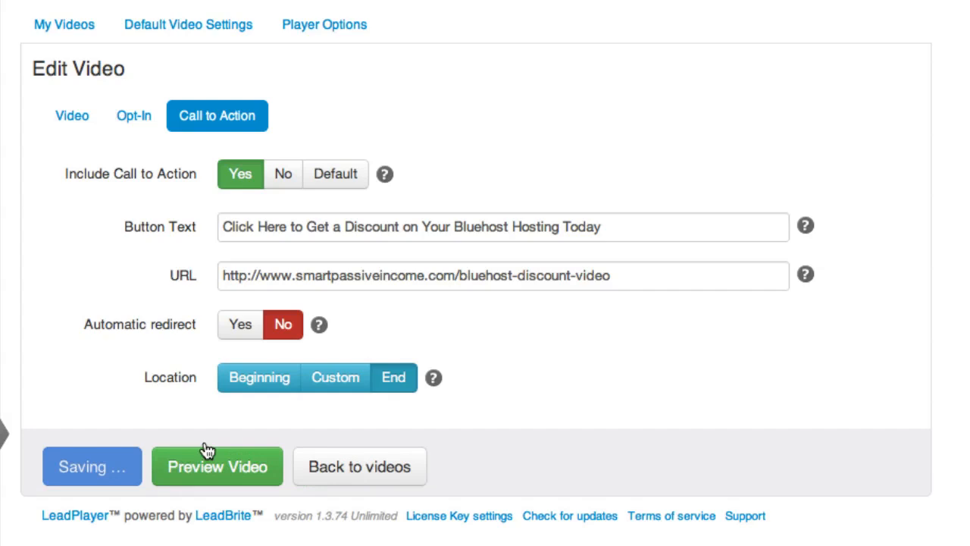